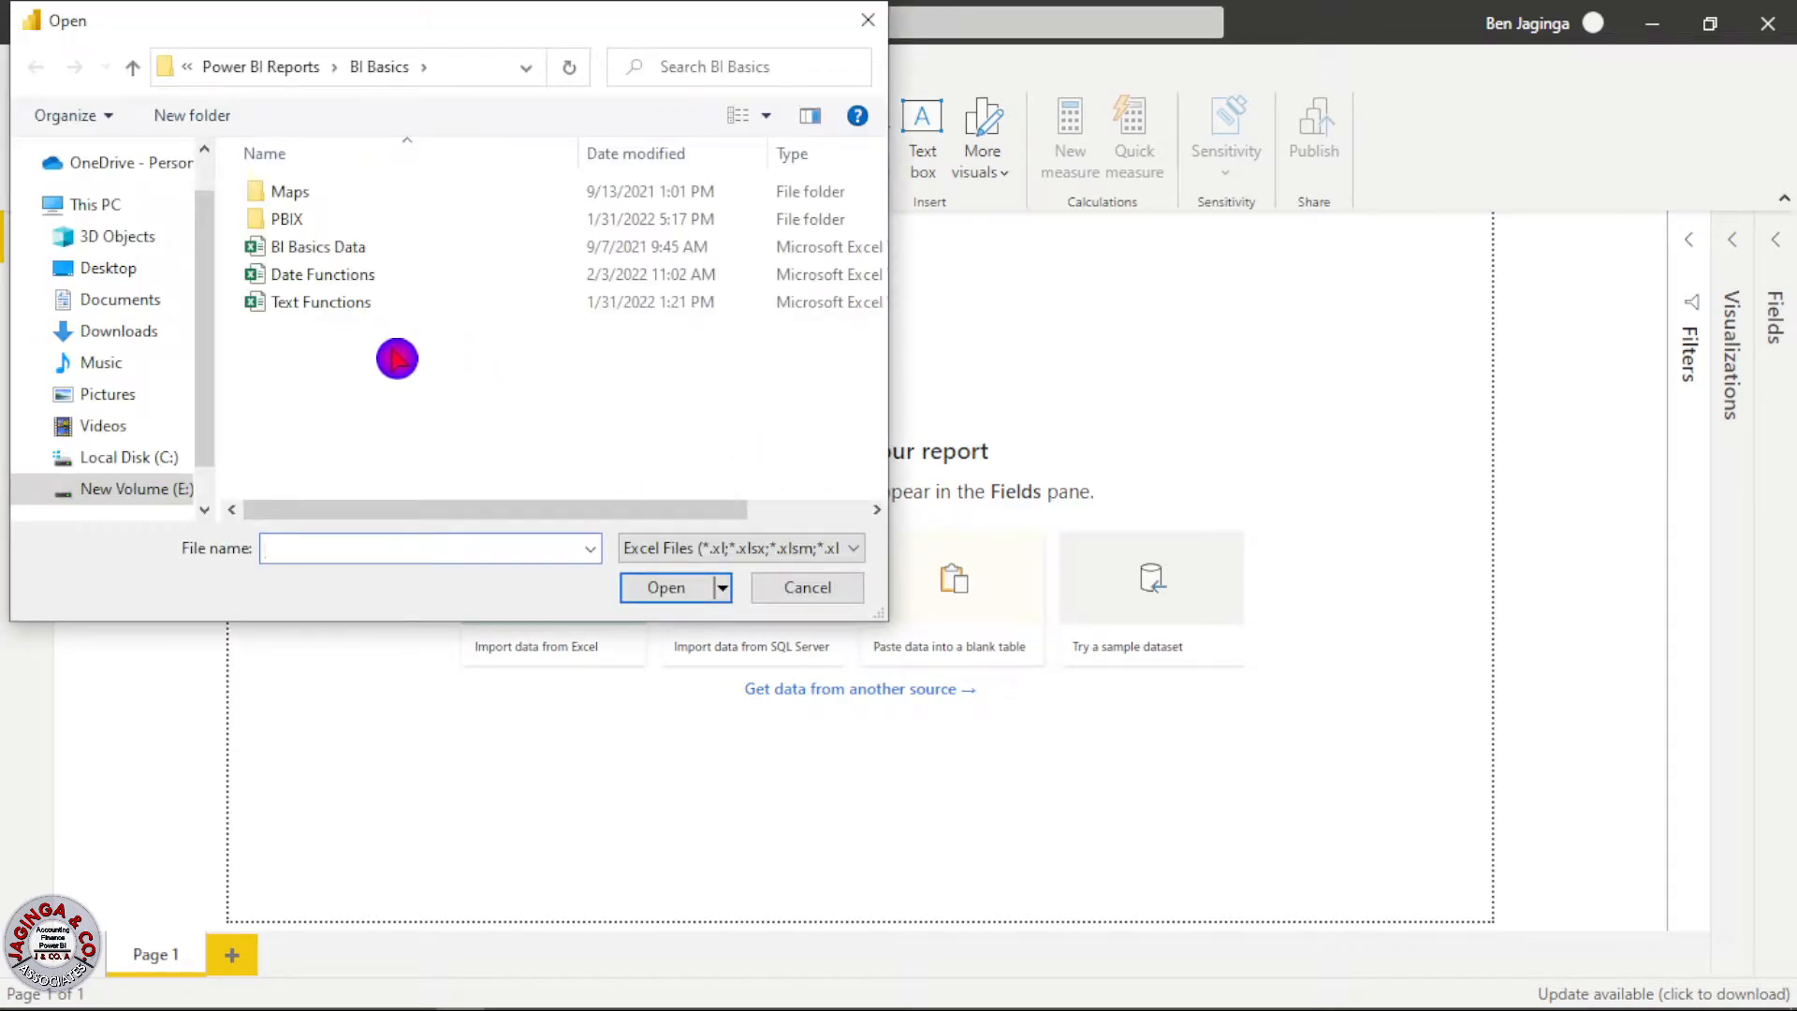
# Select the Date Functions workbook in the Open dialog and open it for import.
pyautogui.click(323, 275)
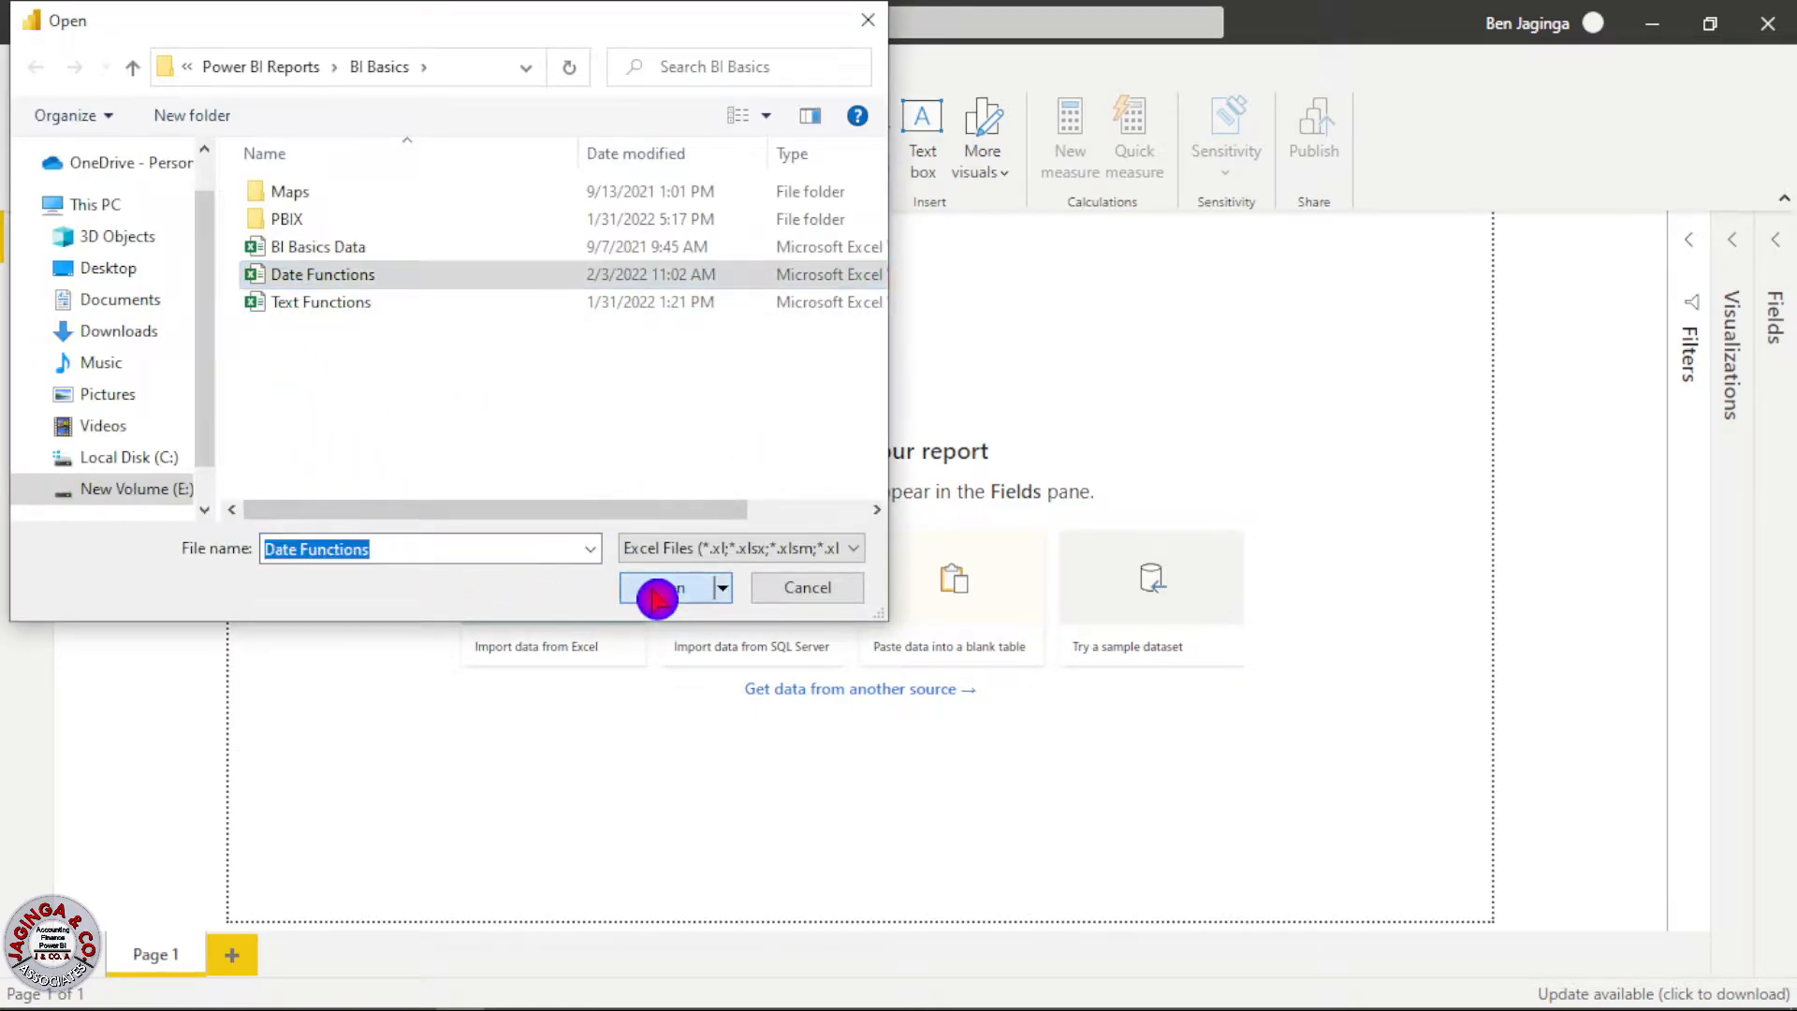
pyautogui.click(668, 587)
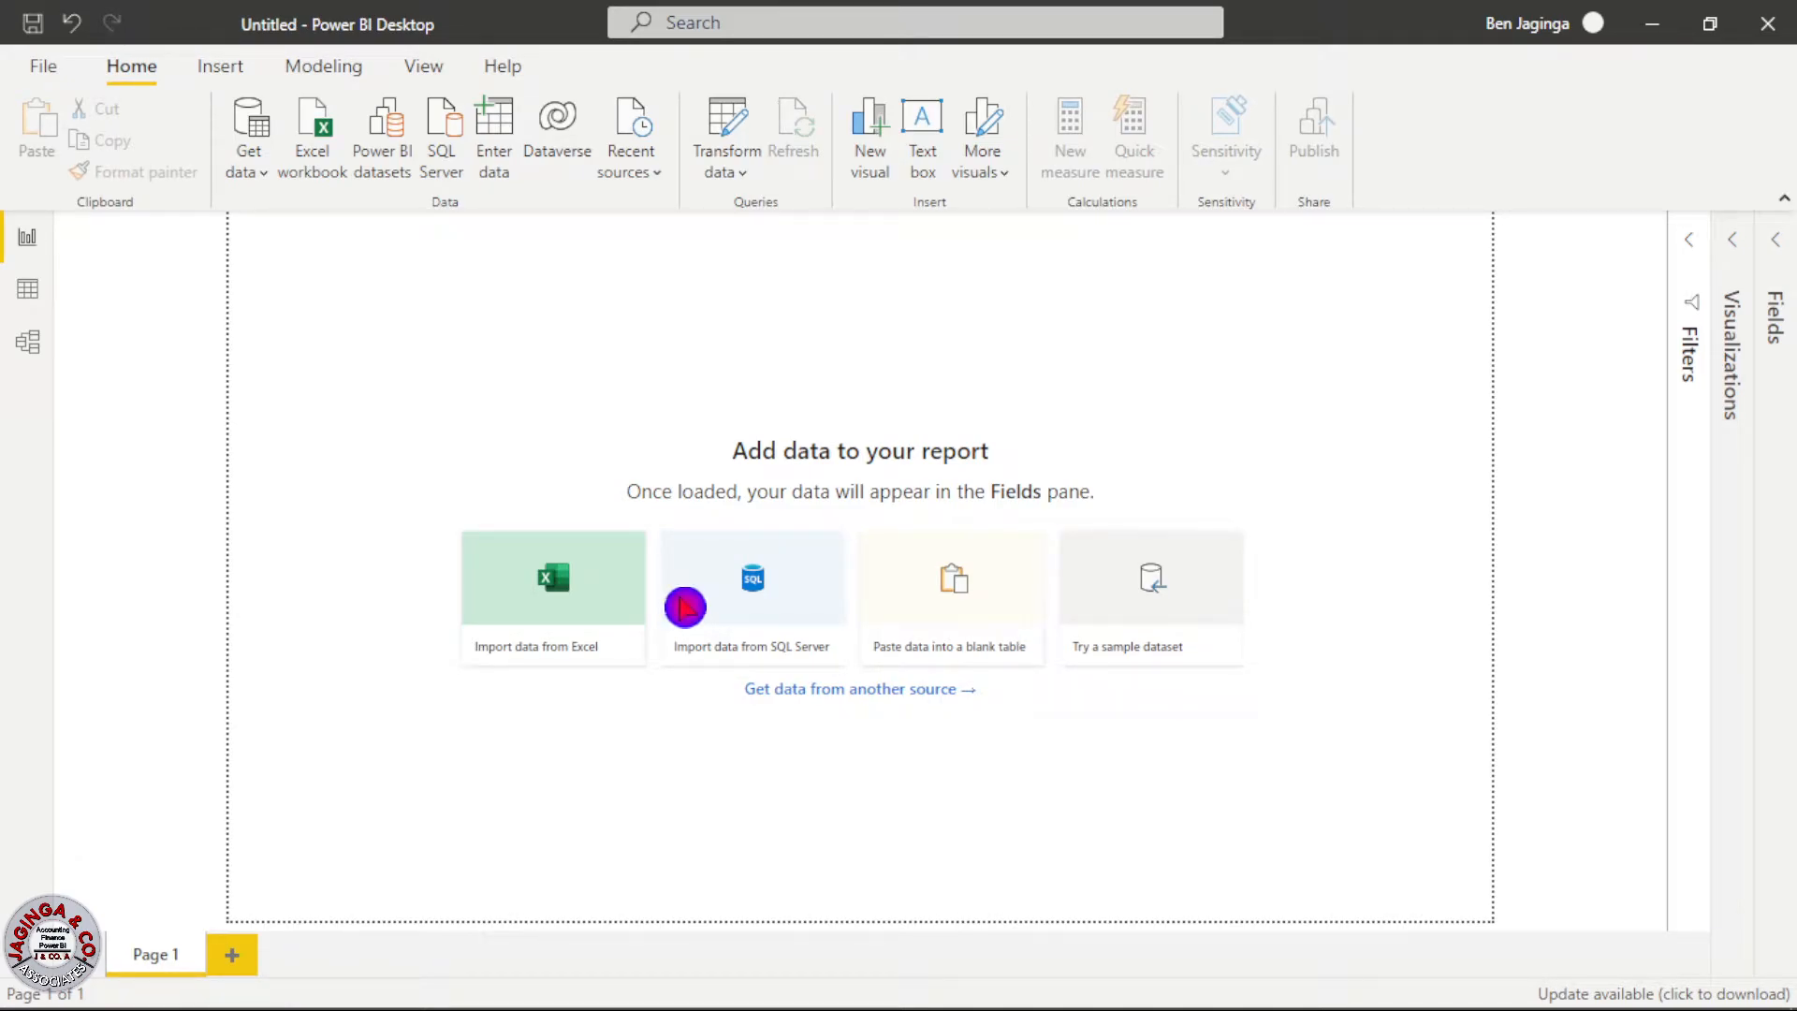
# Tick the Date_5 table in the Navigator to preview its datetimes.
pyautogui.click(552, 576)
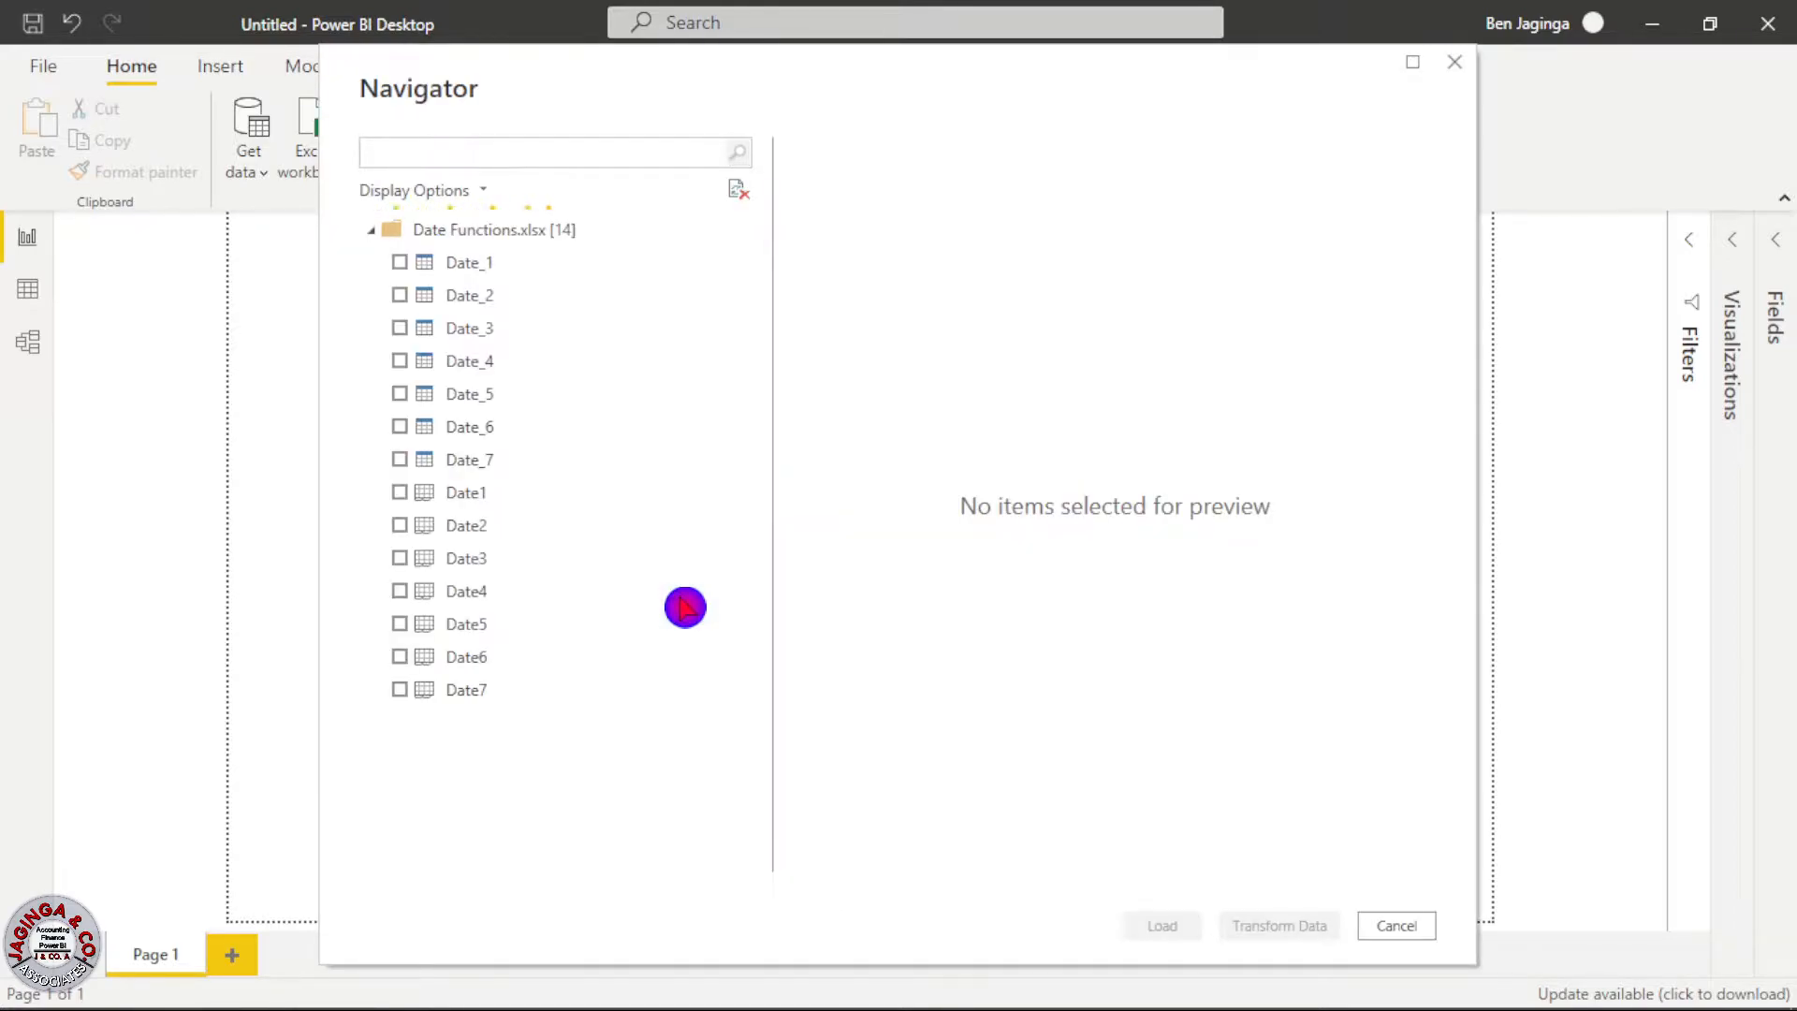
pyautogui.moveTo(535, 393)
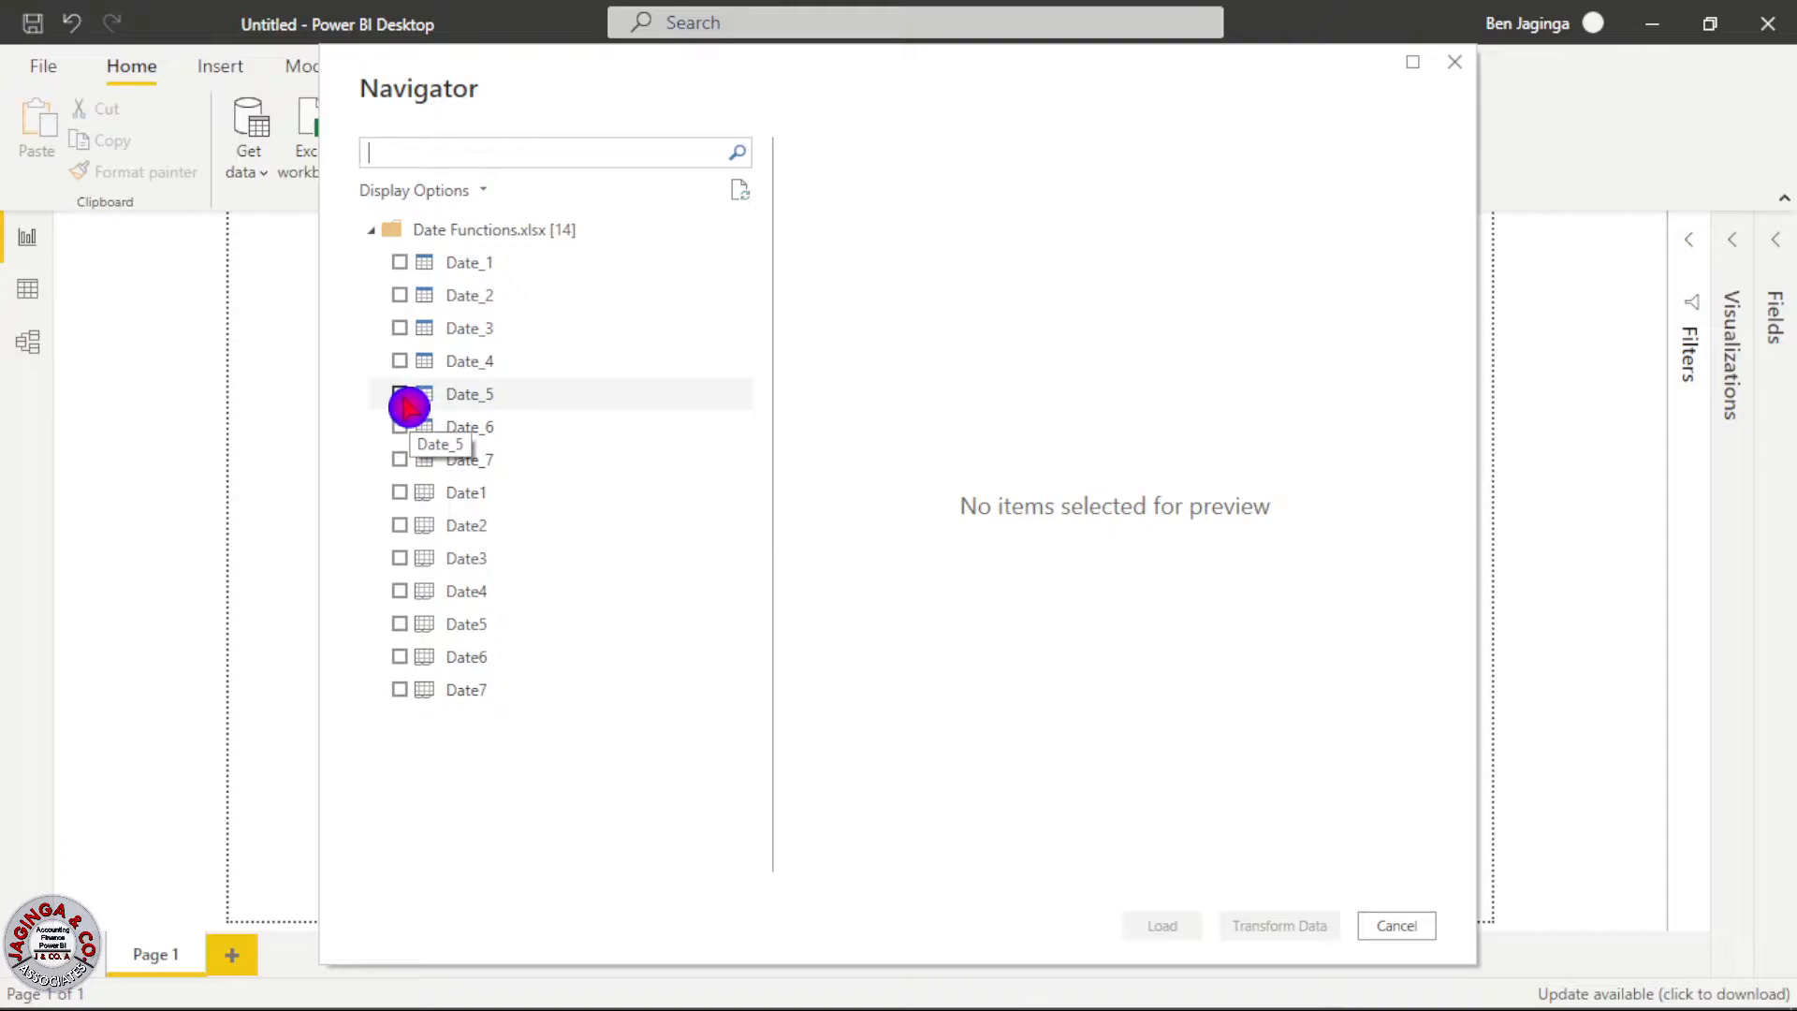
pyautogui.click(400, 393)
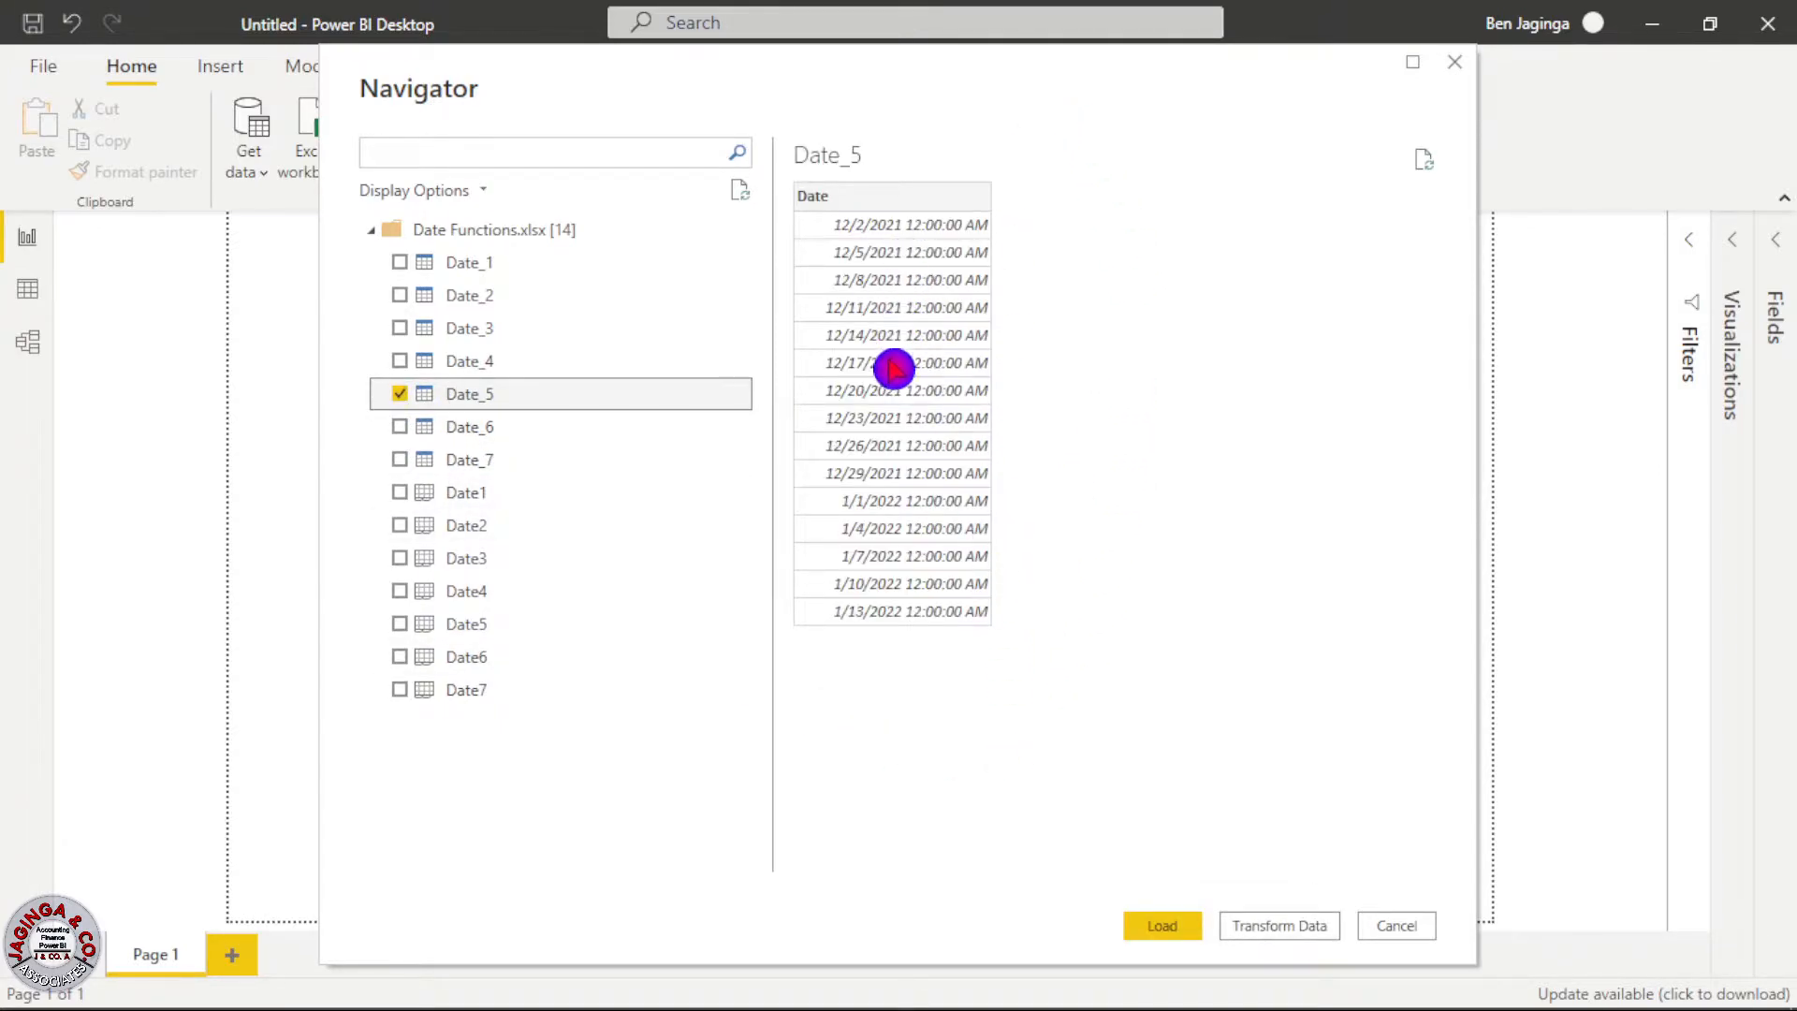
pyautogui.moveTo(977, 637)
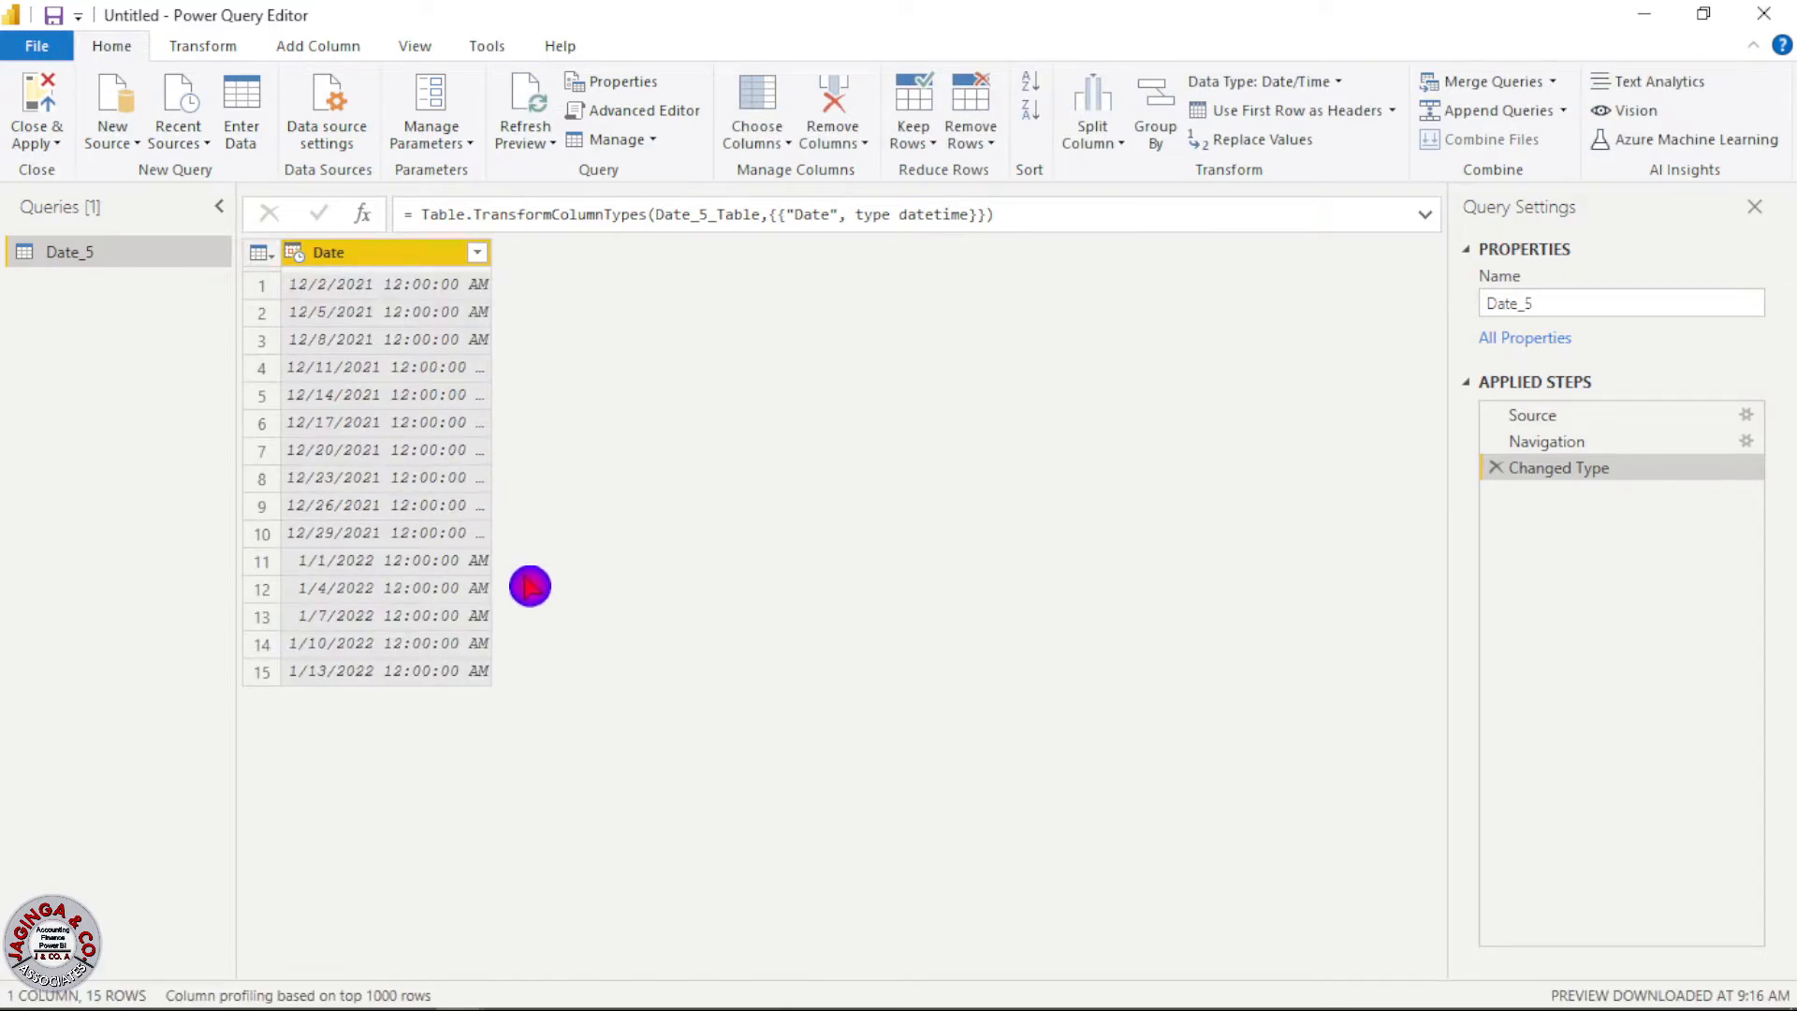
pyautogui.moveTo(562, 626)
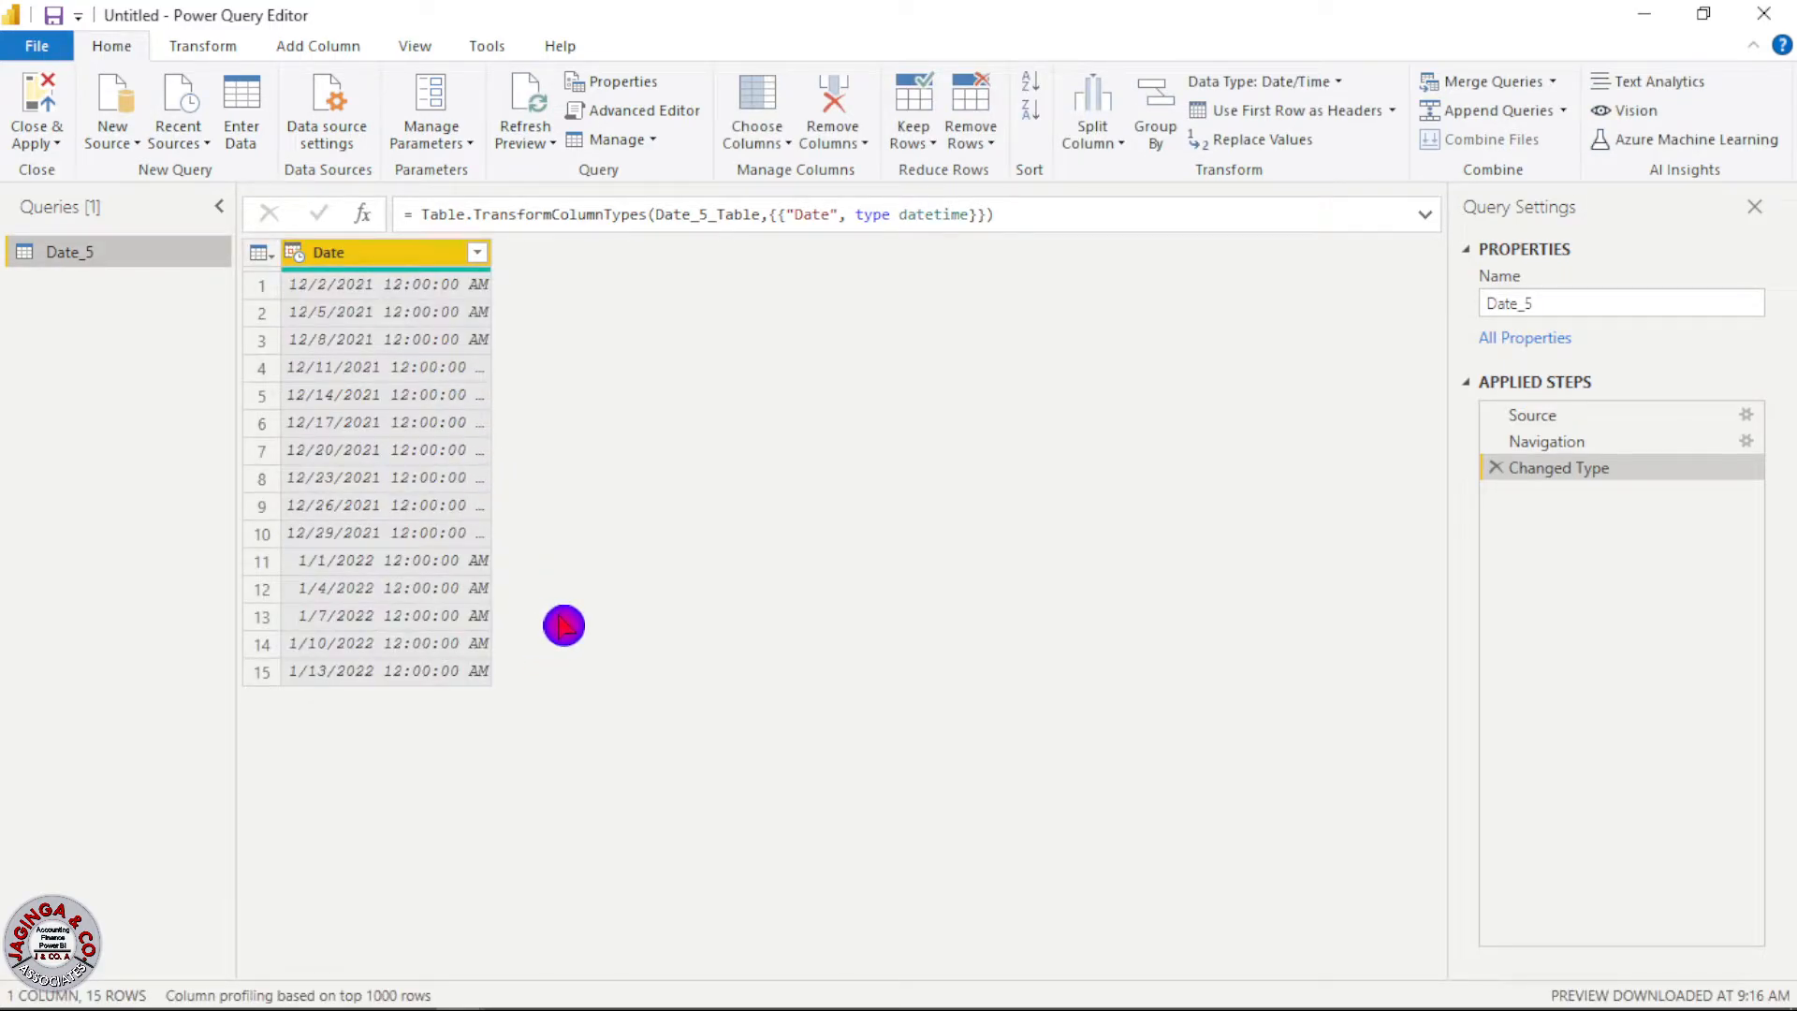
pyautogui.moveTo(422, 643)
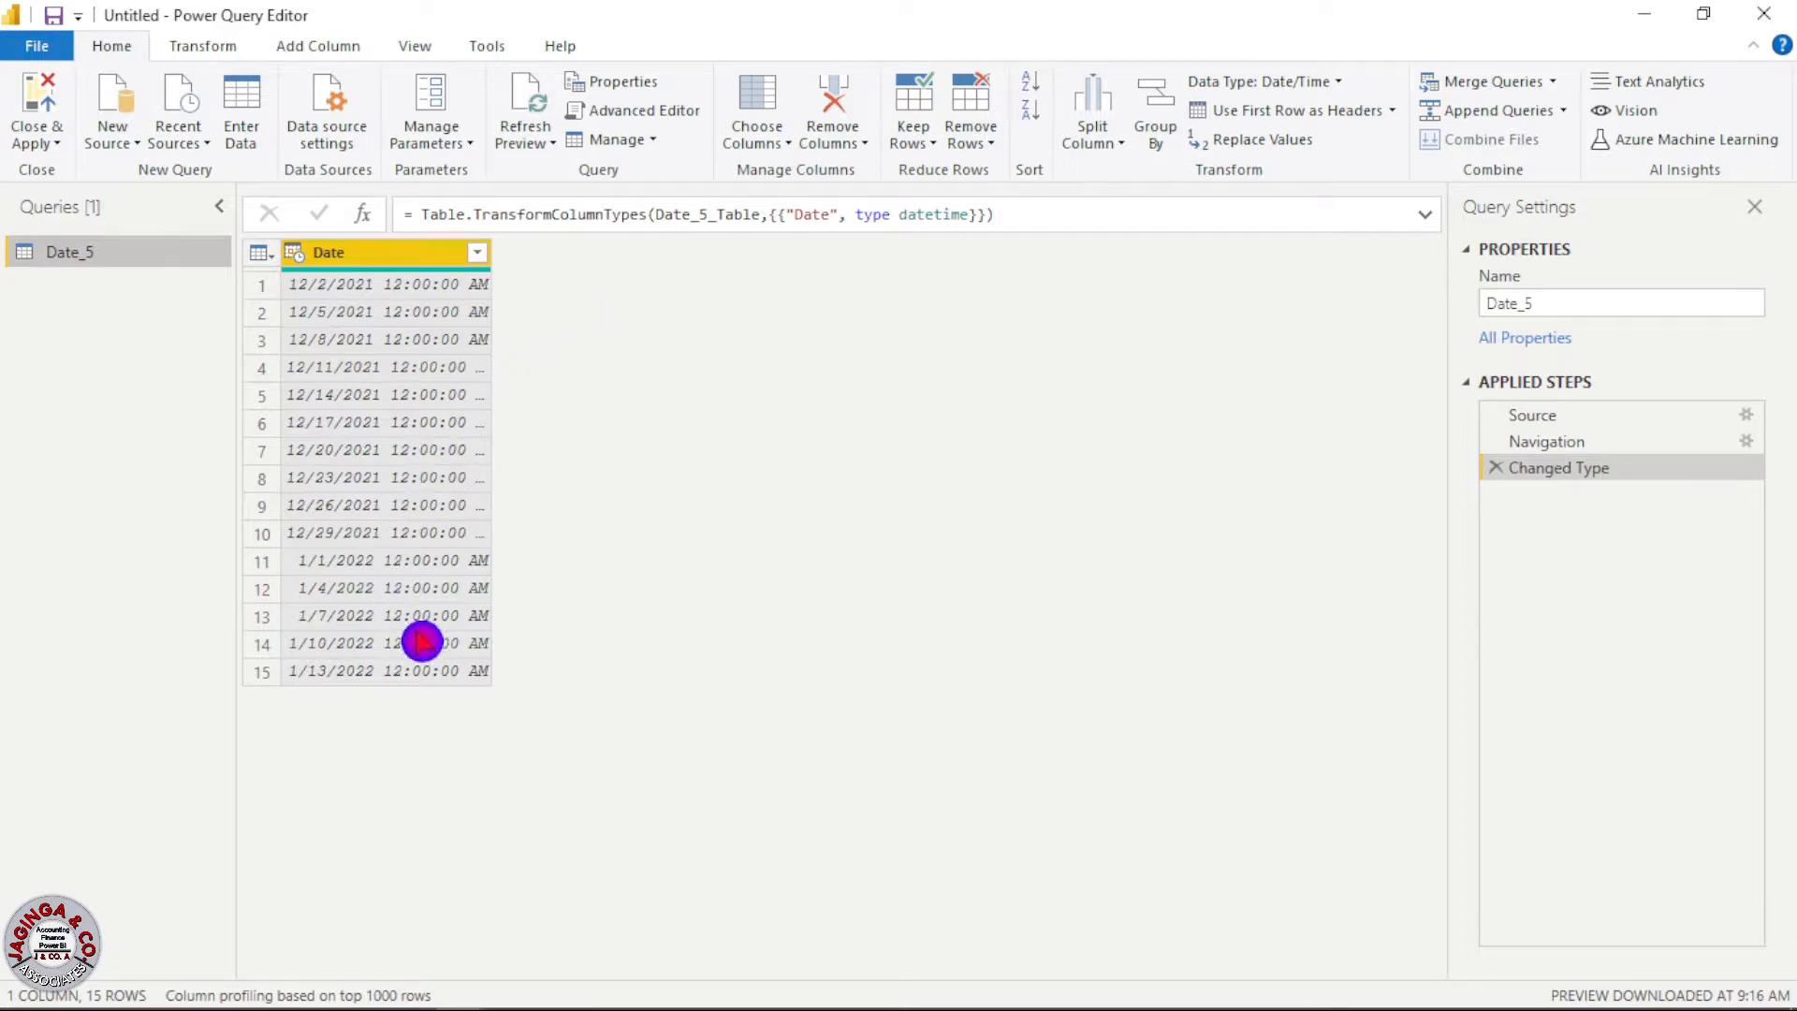
pyautogui.moveTo(416, 366)
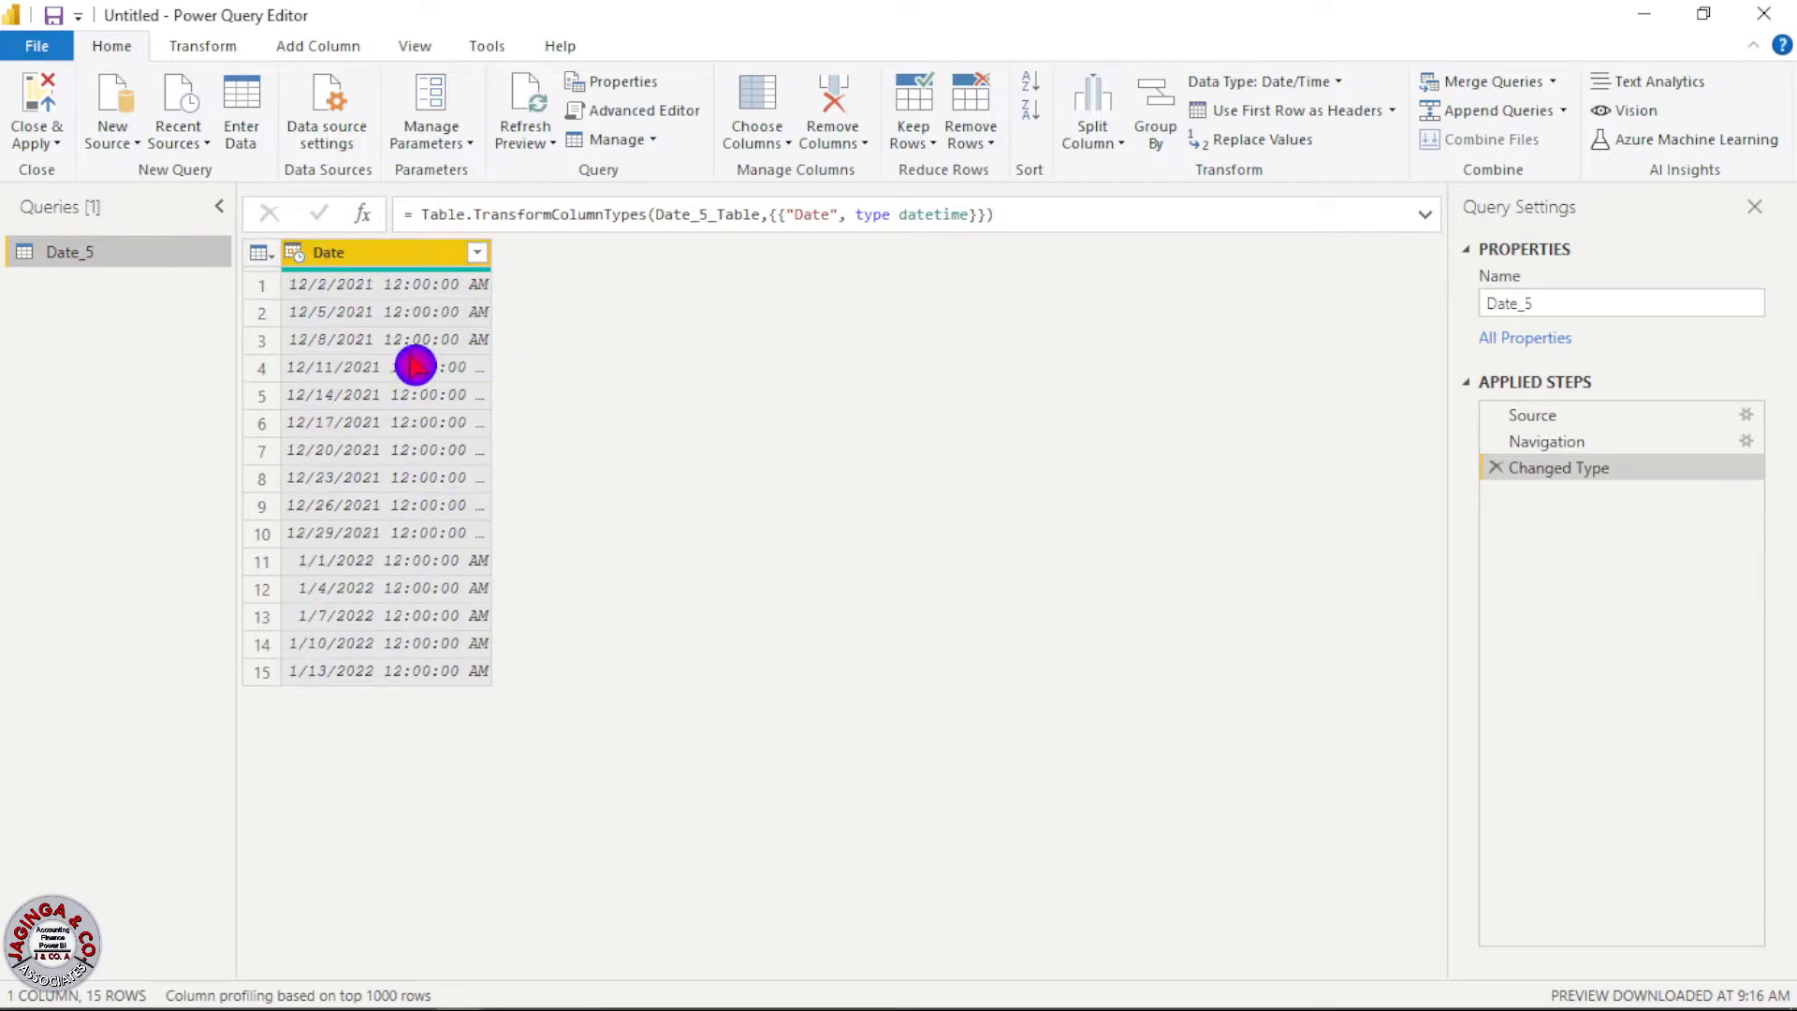
pyautogui.moveTo(384, 495)
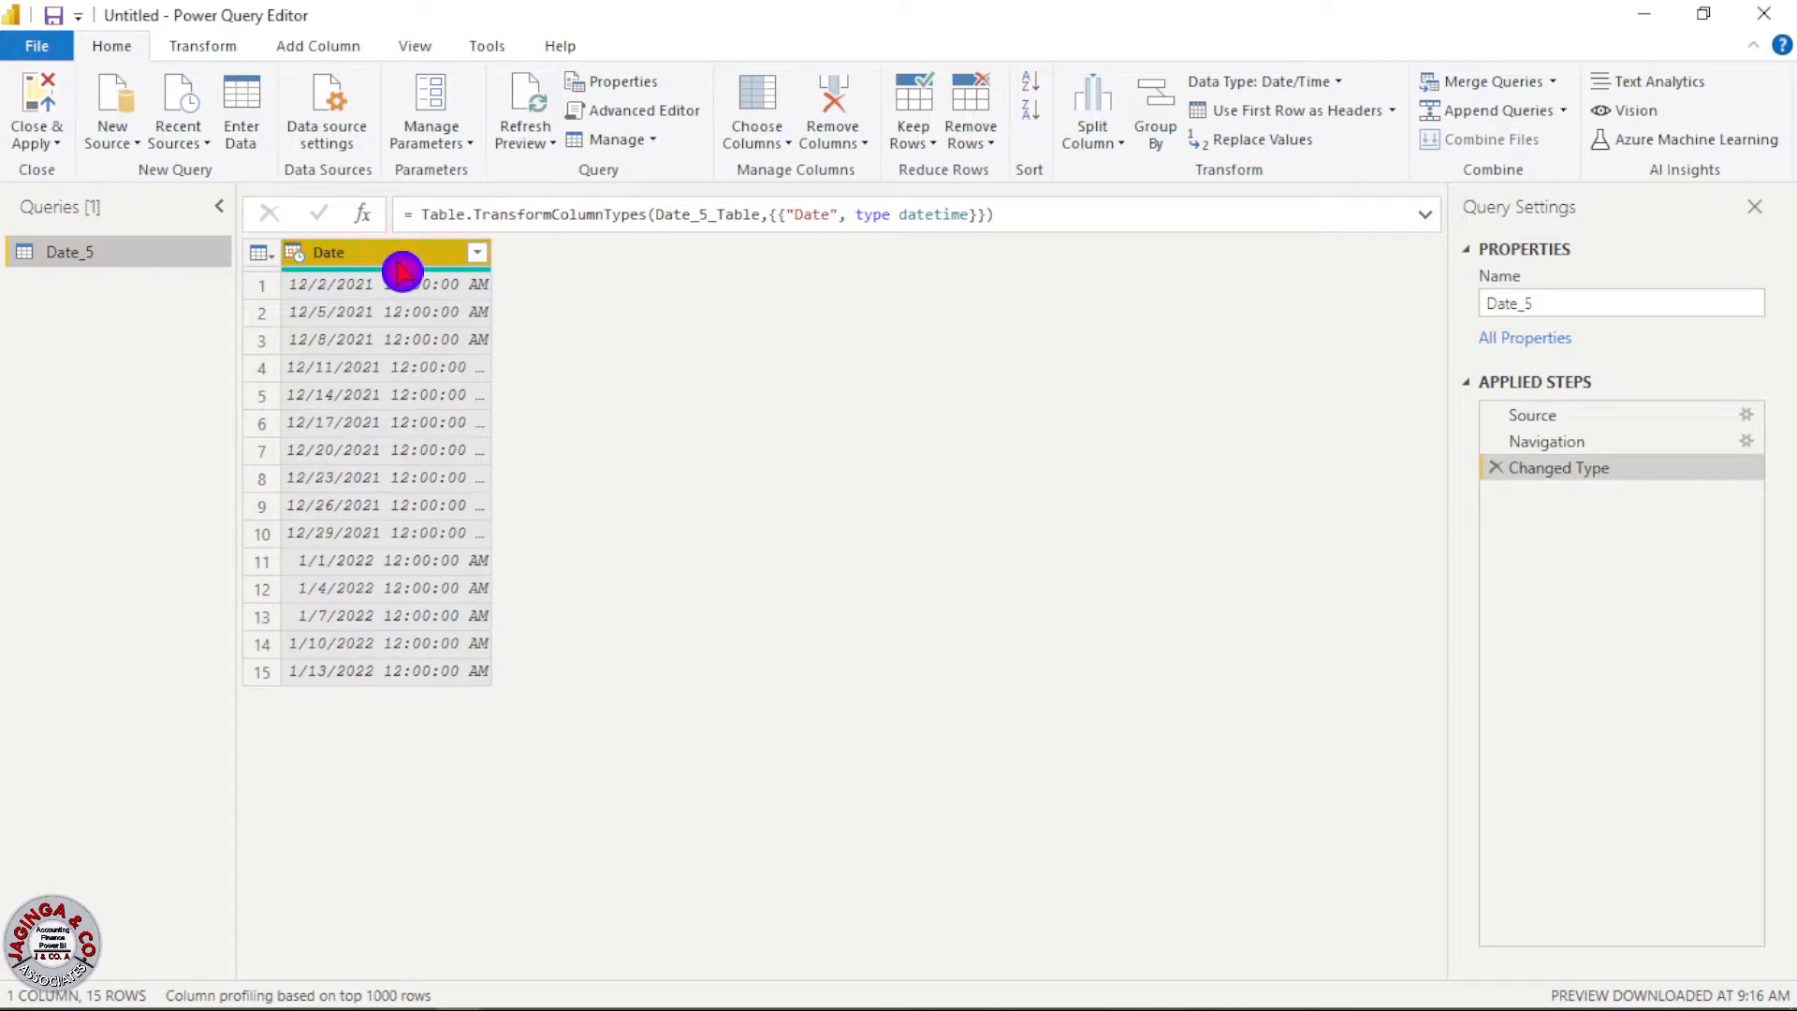
# Select the Date column of Date_5 in Power Query Editor.
pyautogui.click(317, 46)
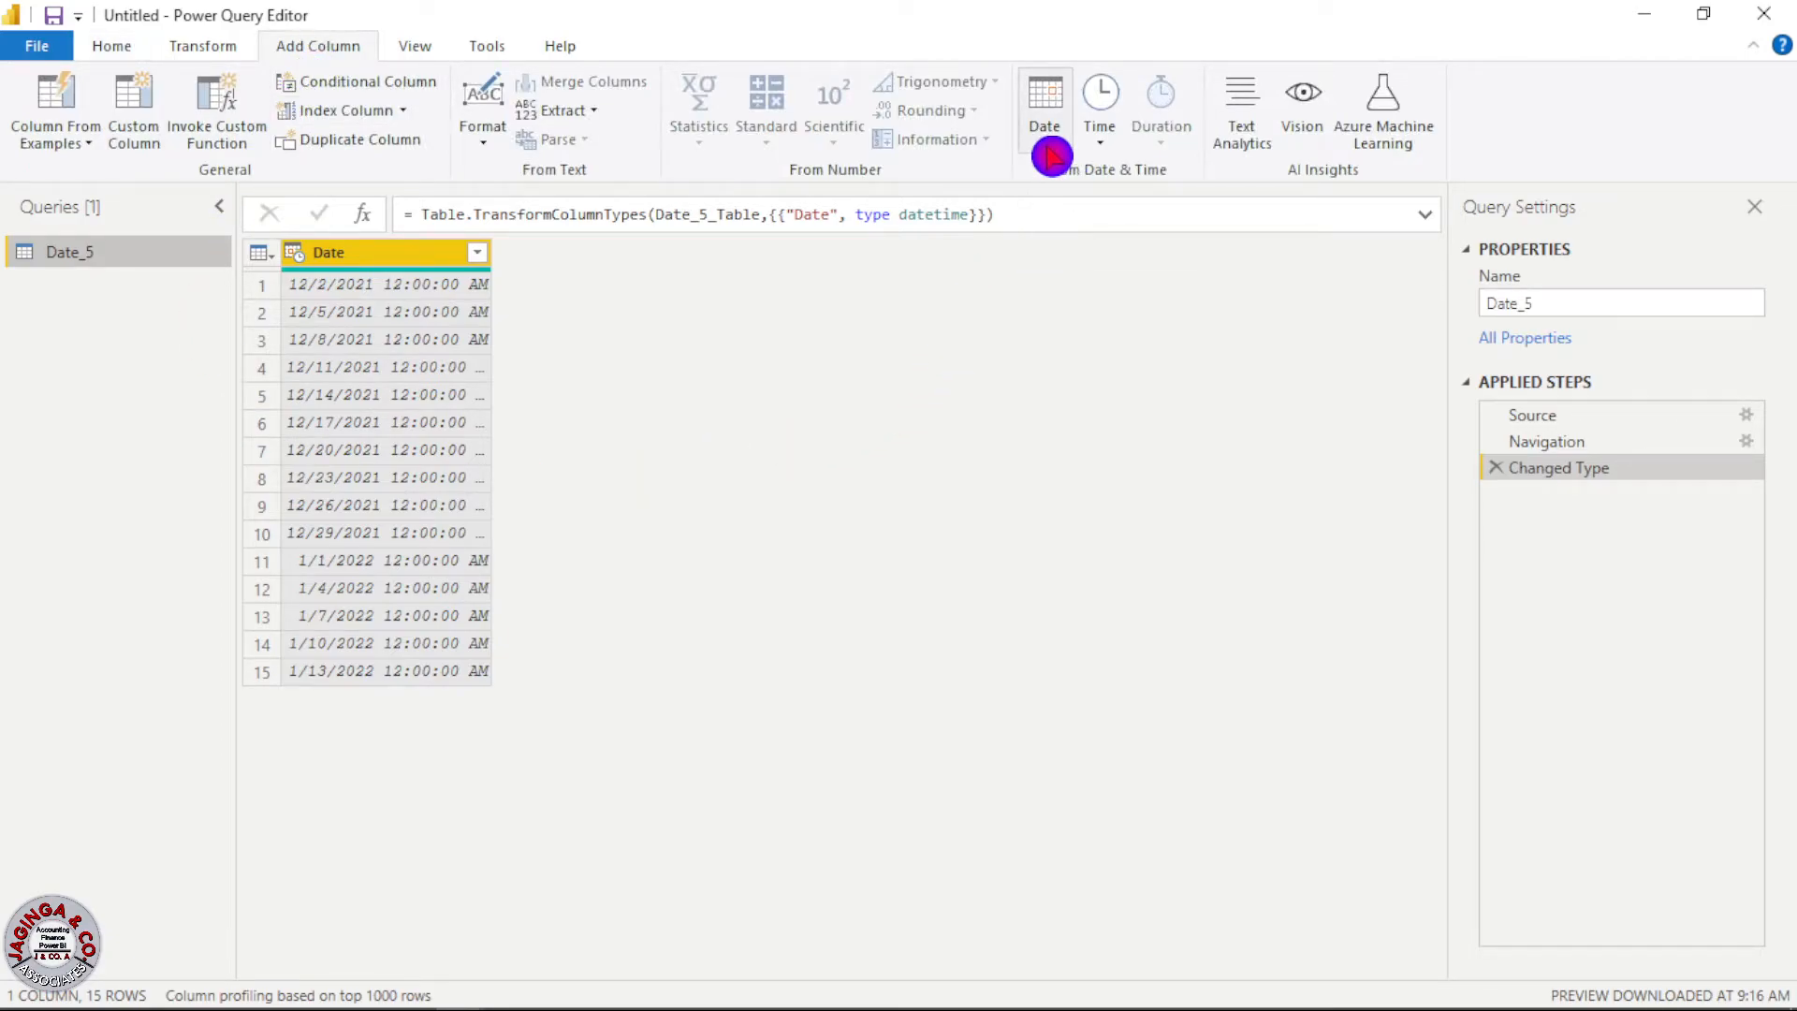
# Add a Date.1 column using Date Only from the Add Column Date dropdown.
pyautogui.click(1041, 103)
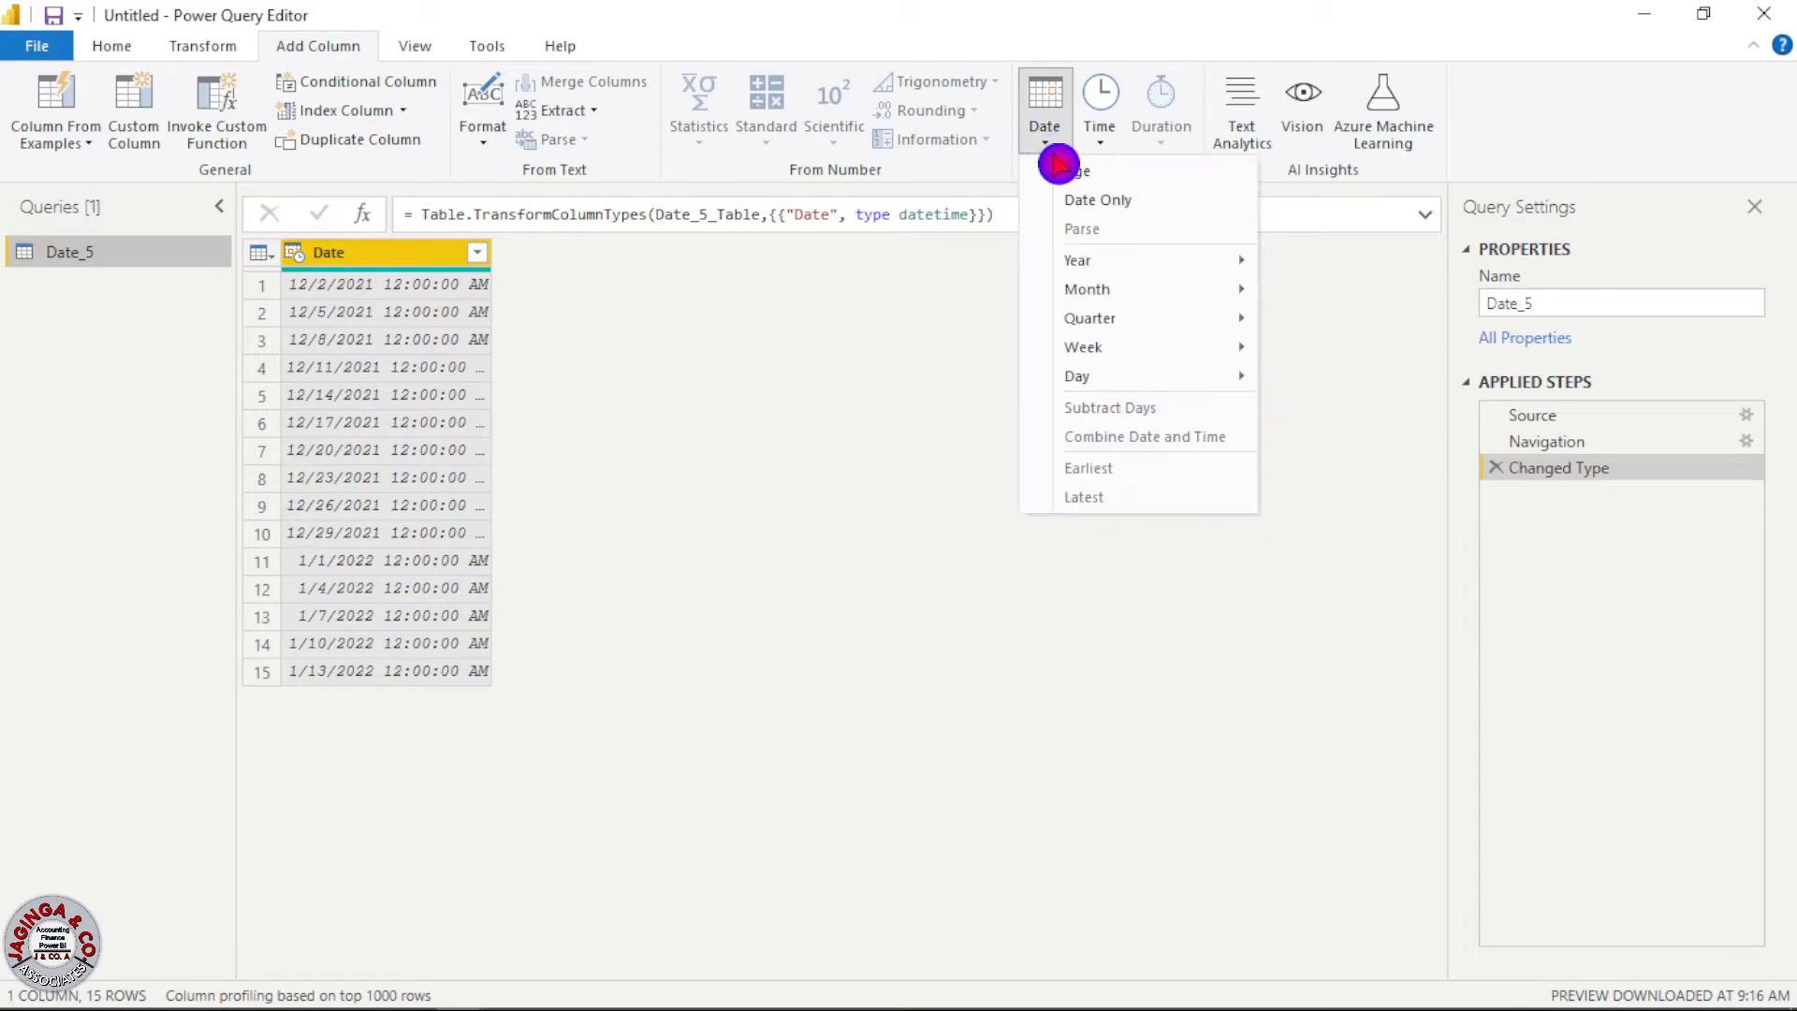
pyautogui.moveTo(1138, 201)
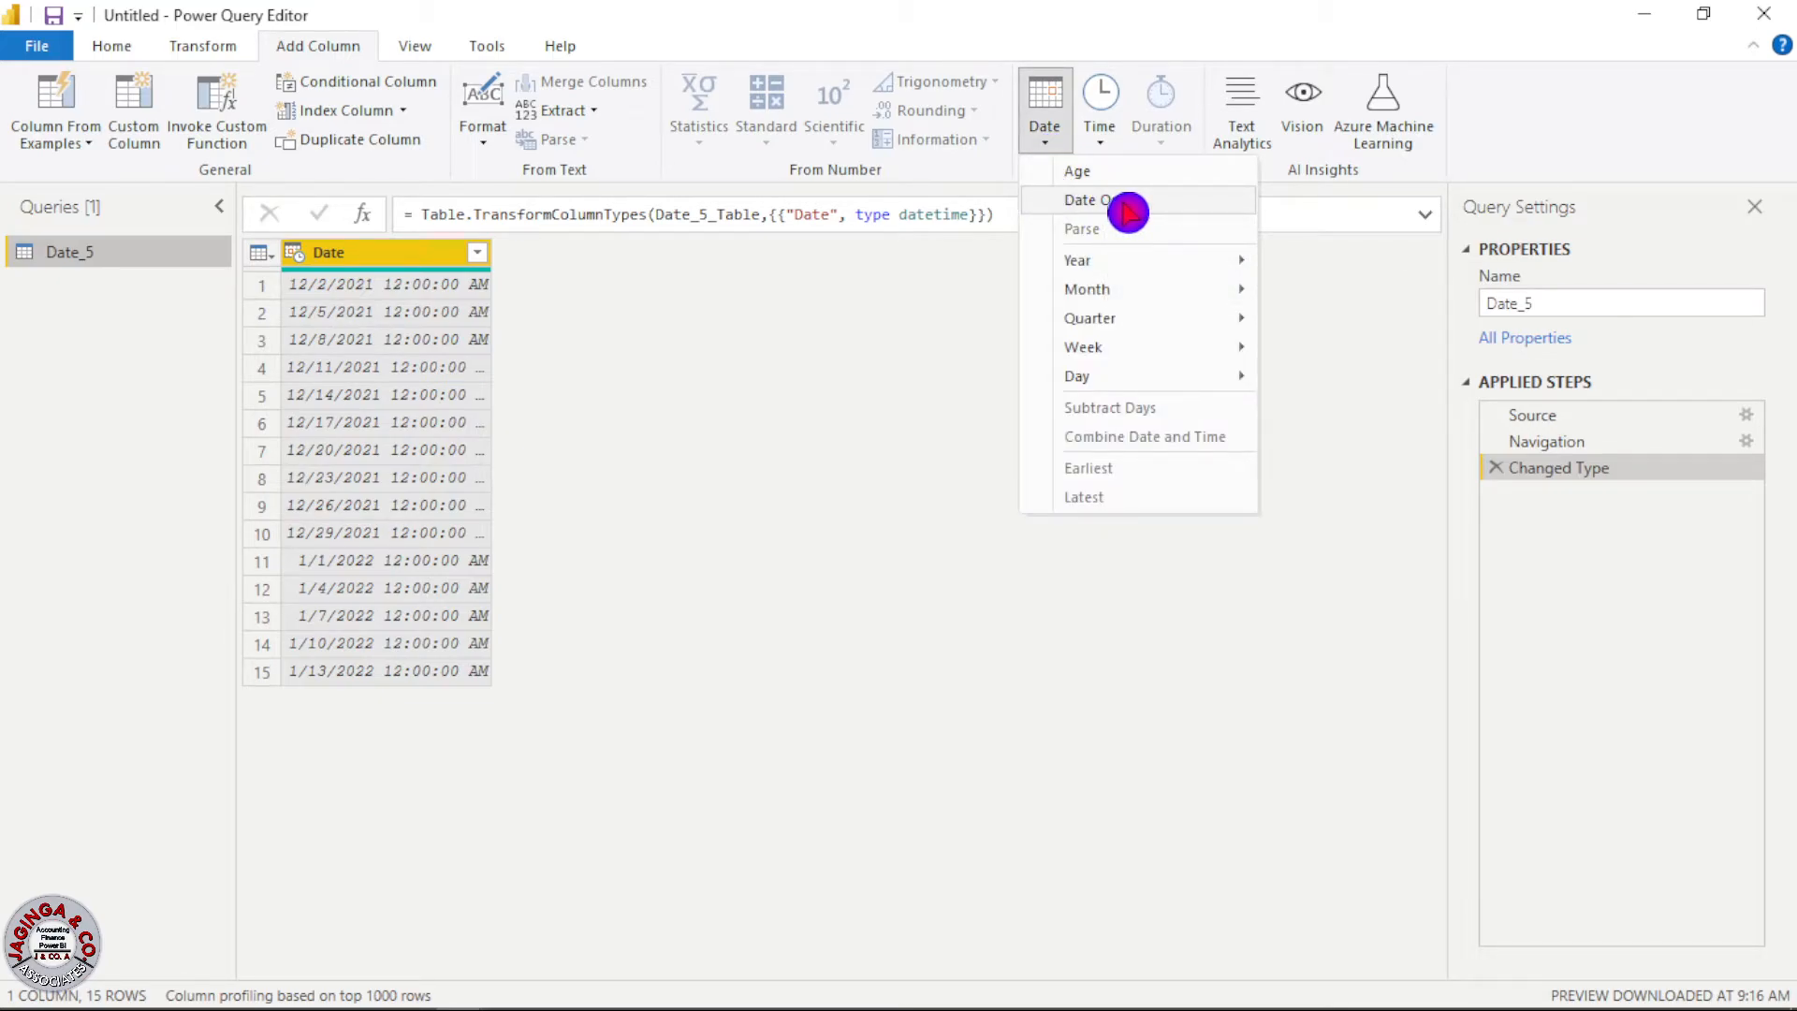
pyautogui.click(1093, 199)
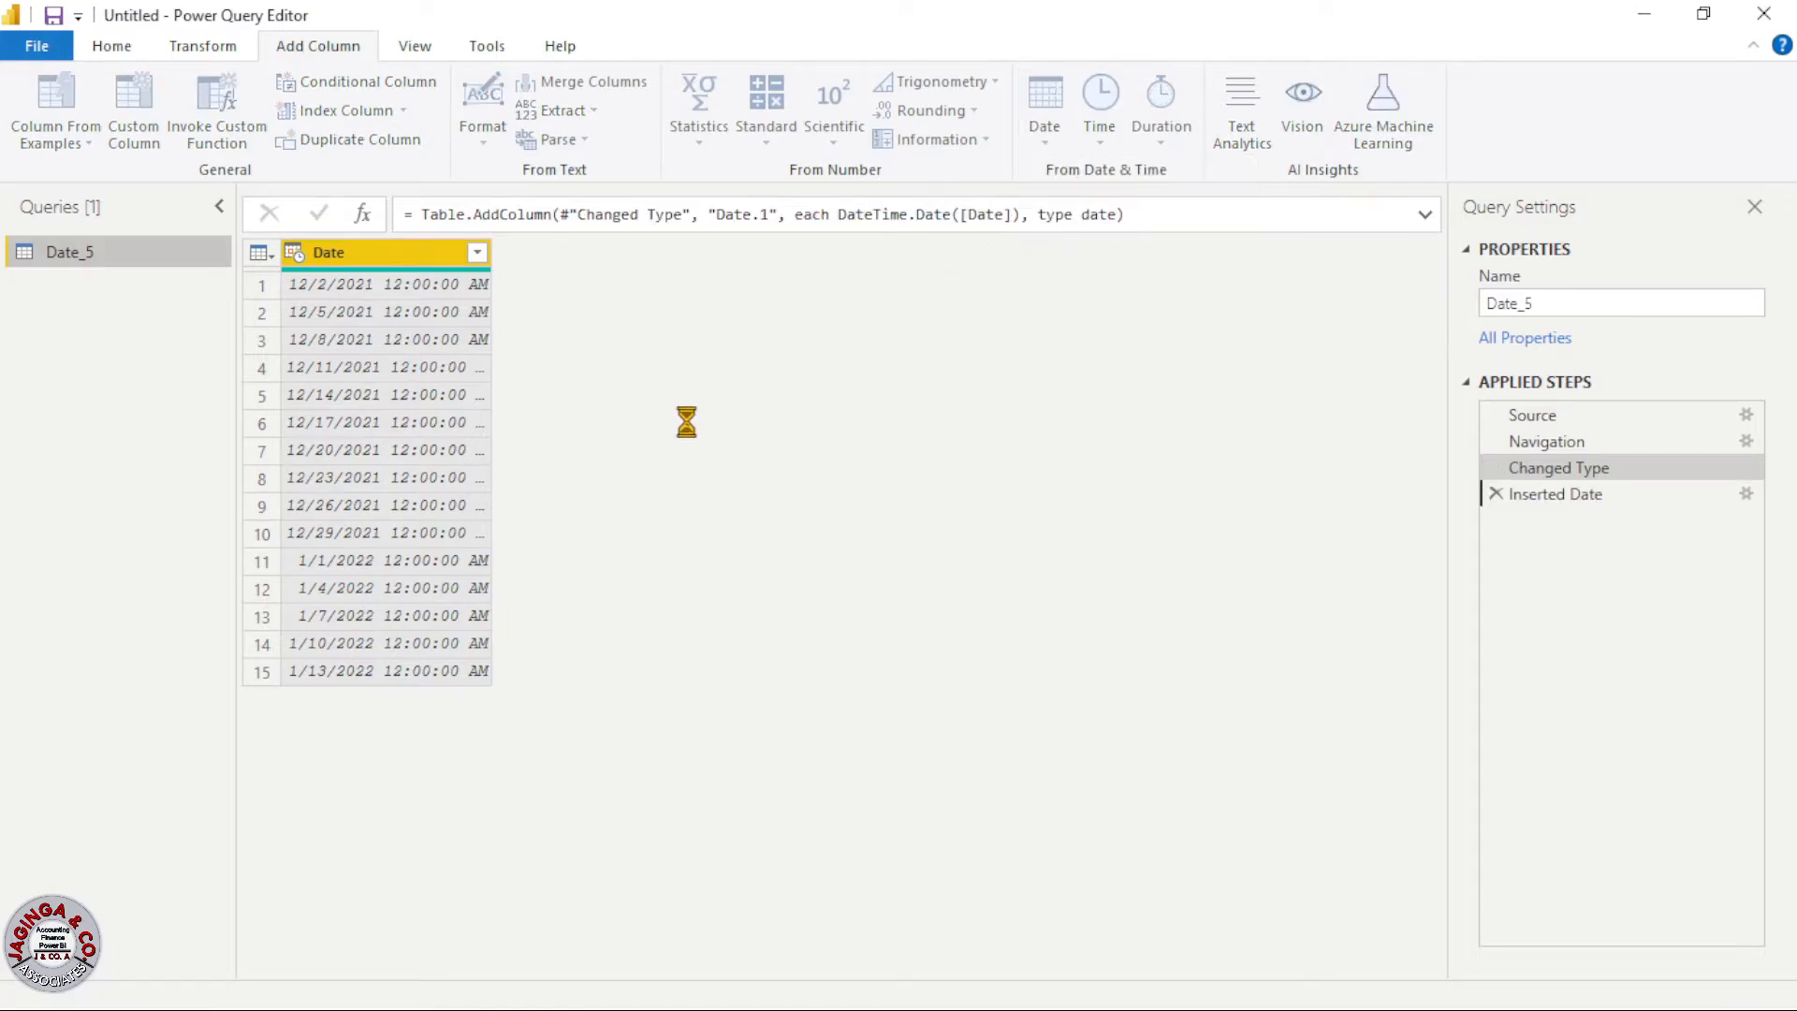
pyautogui.click(1042, 109)
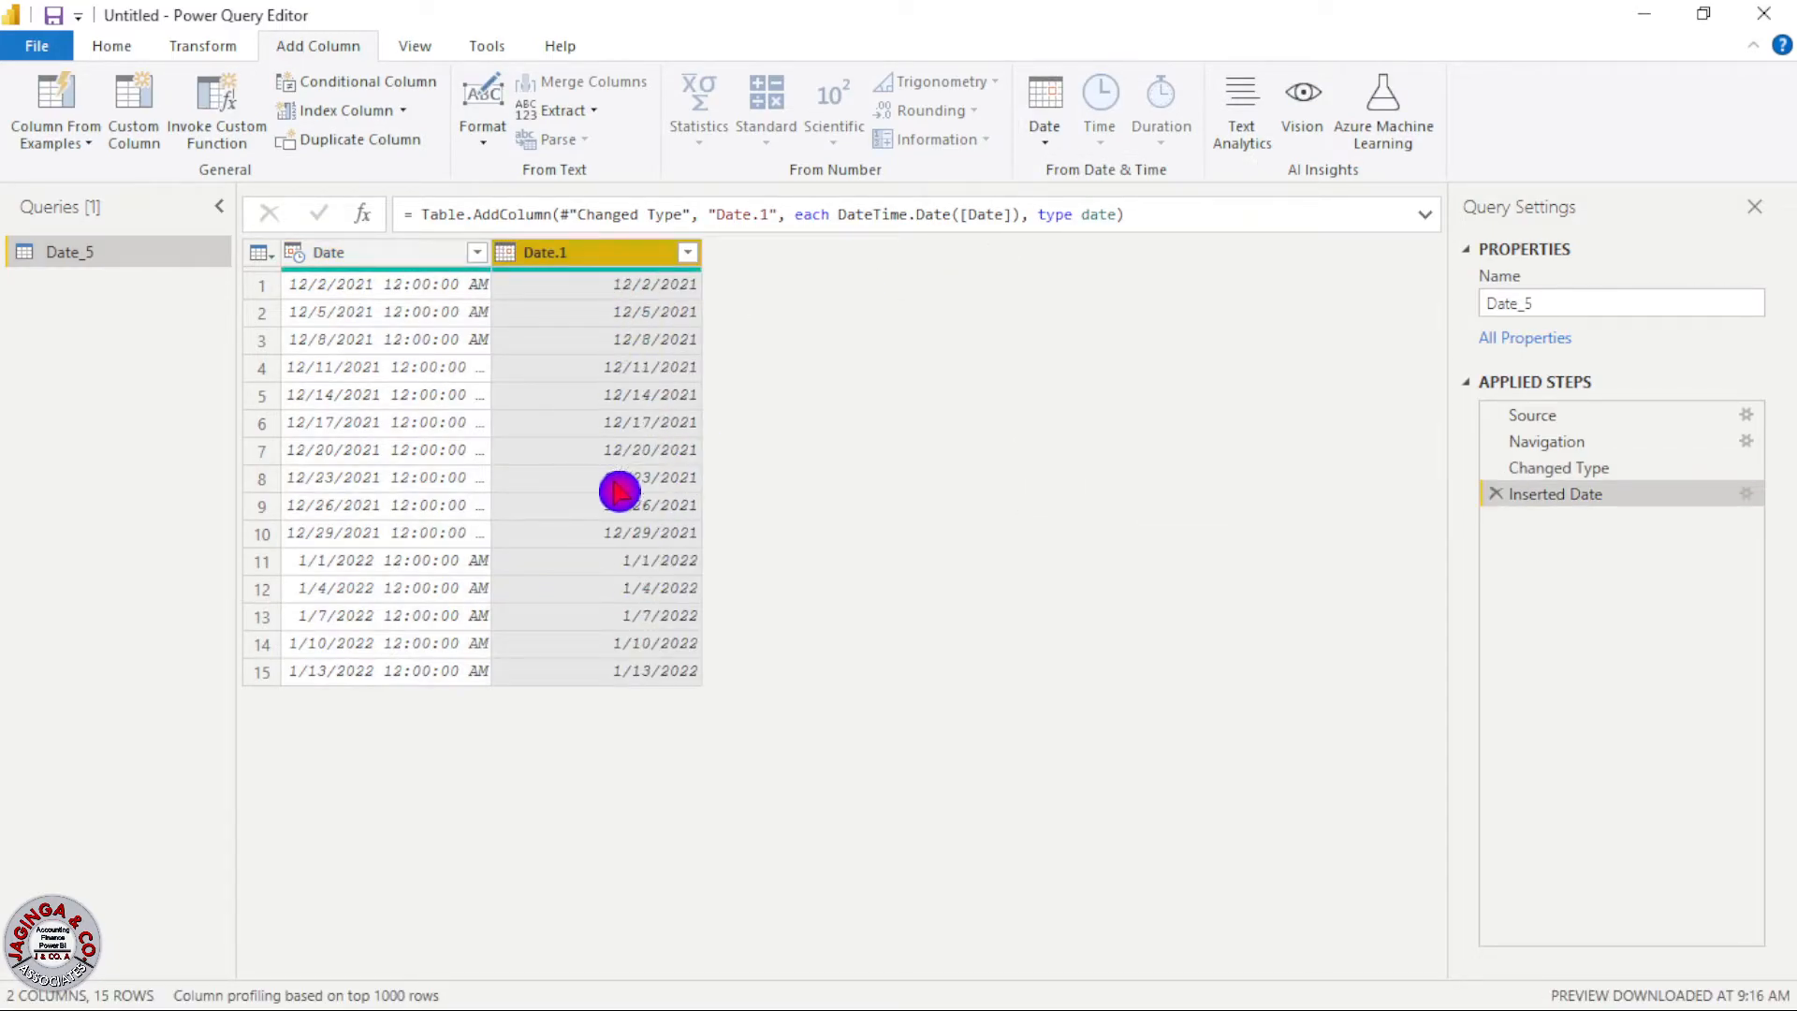
pyautogui.moveTo(873, 429)
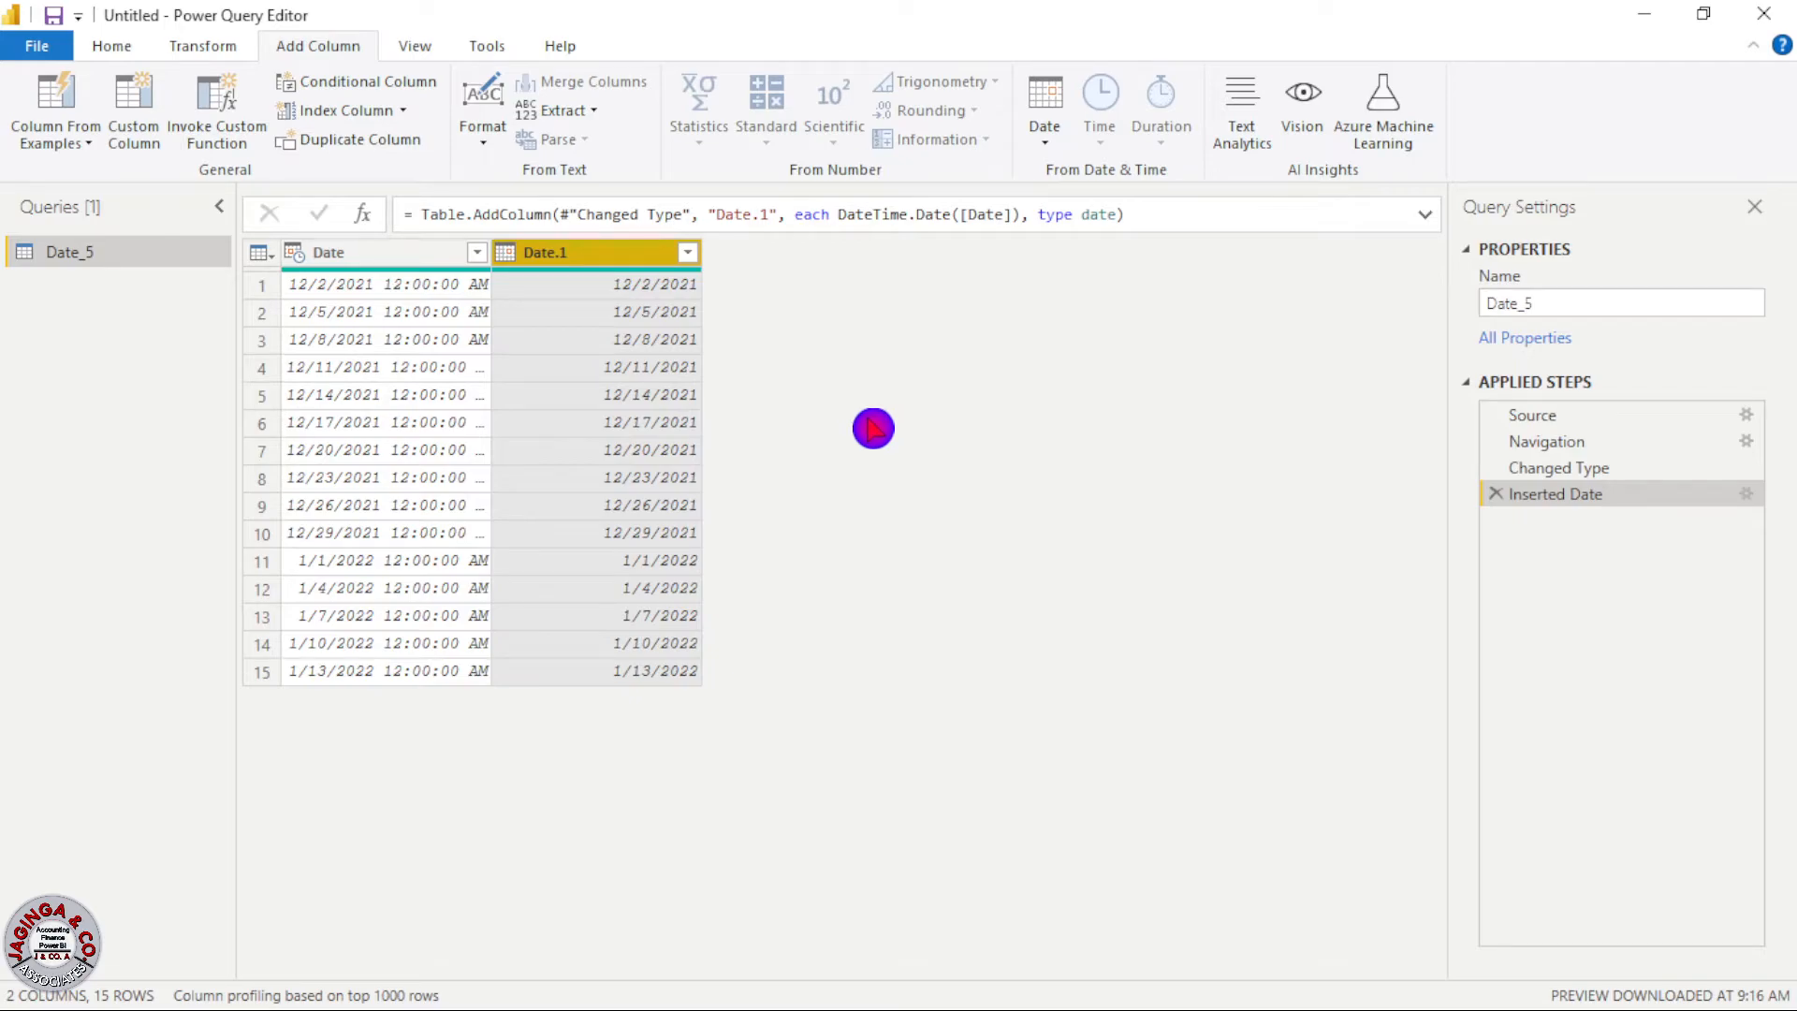
pyautogui.moveTo(290, 311)
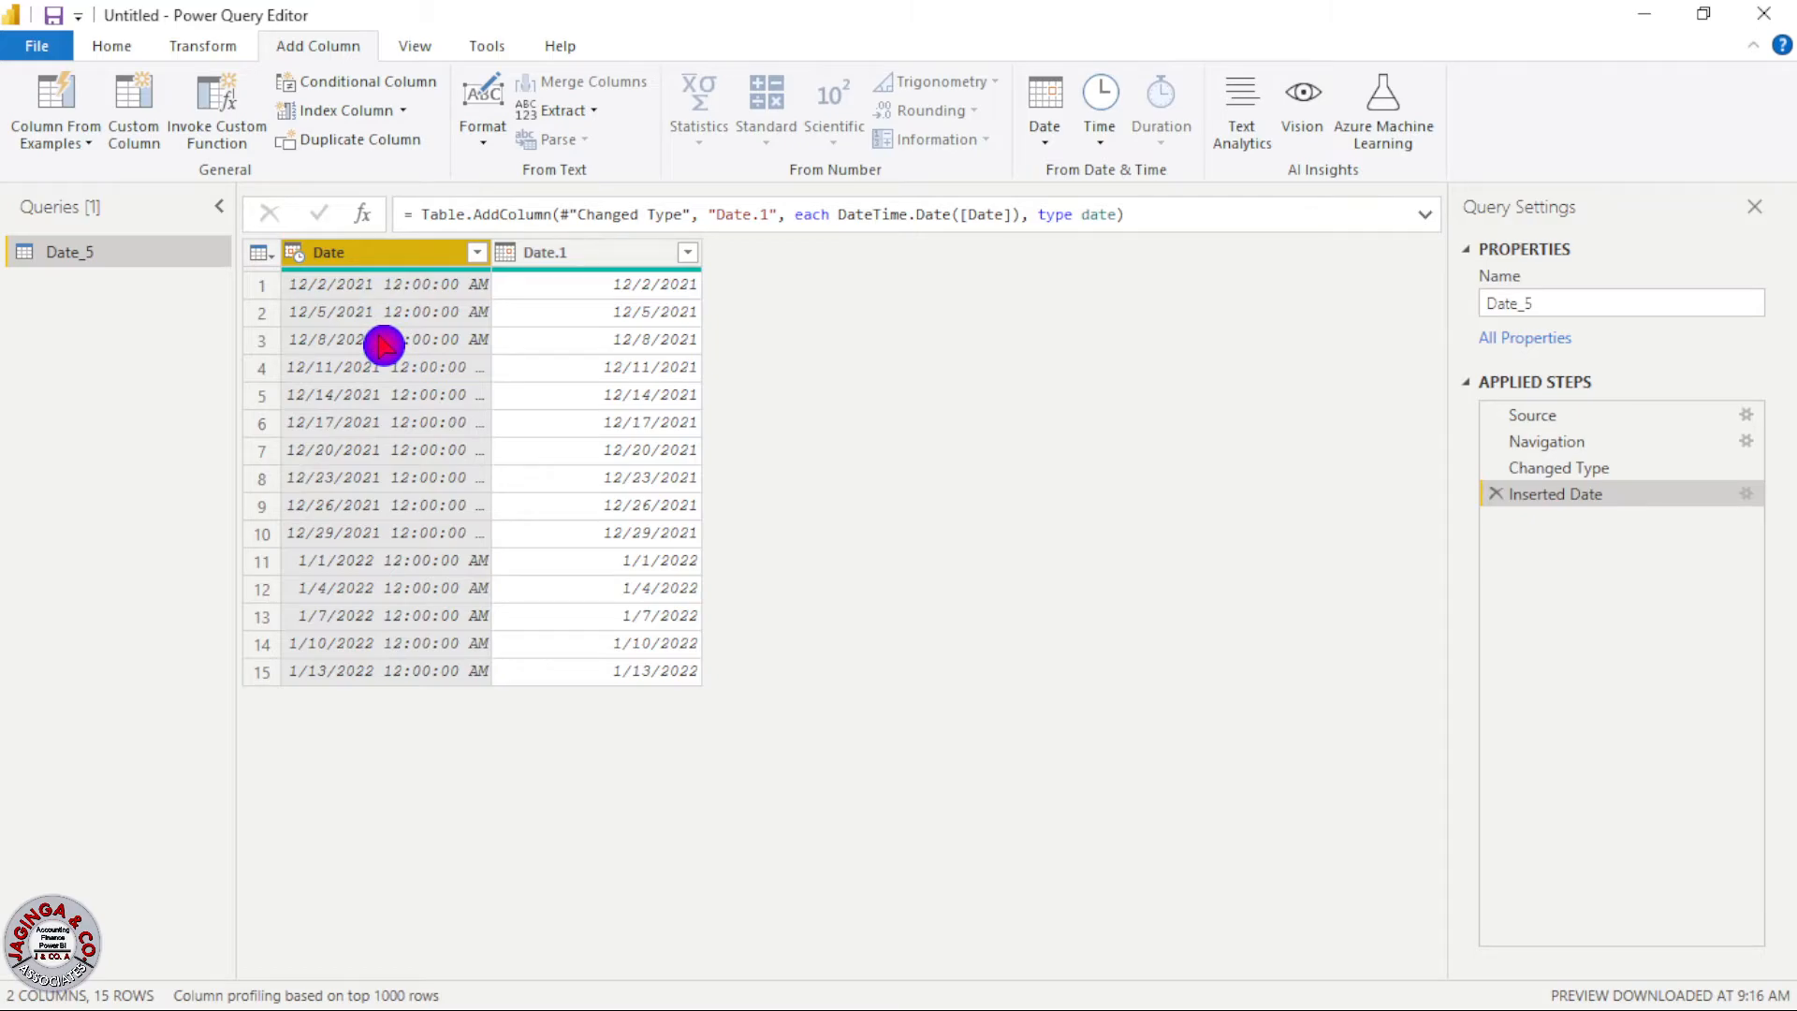
pyautogui.moveTo(423, 729)
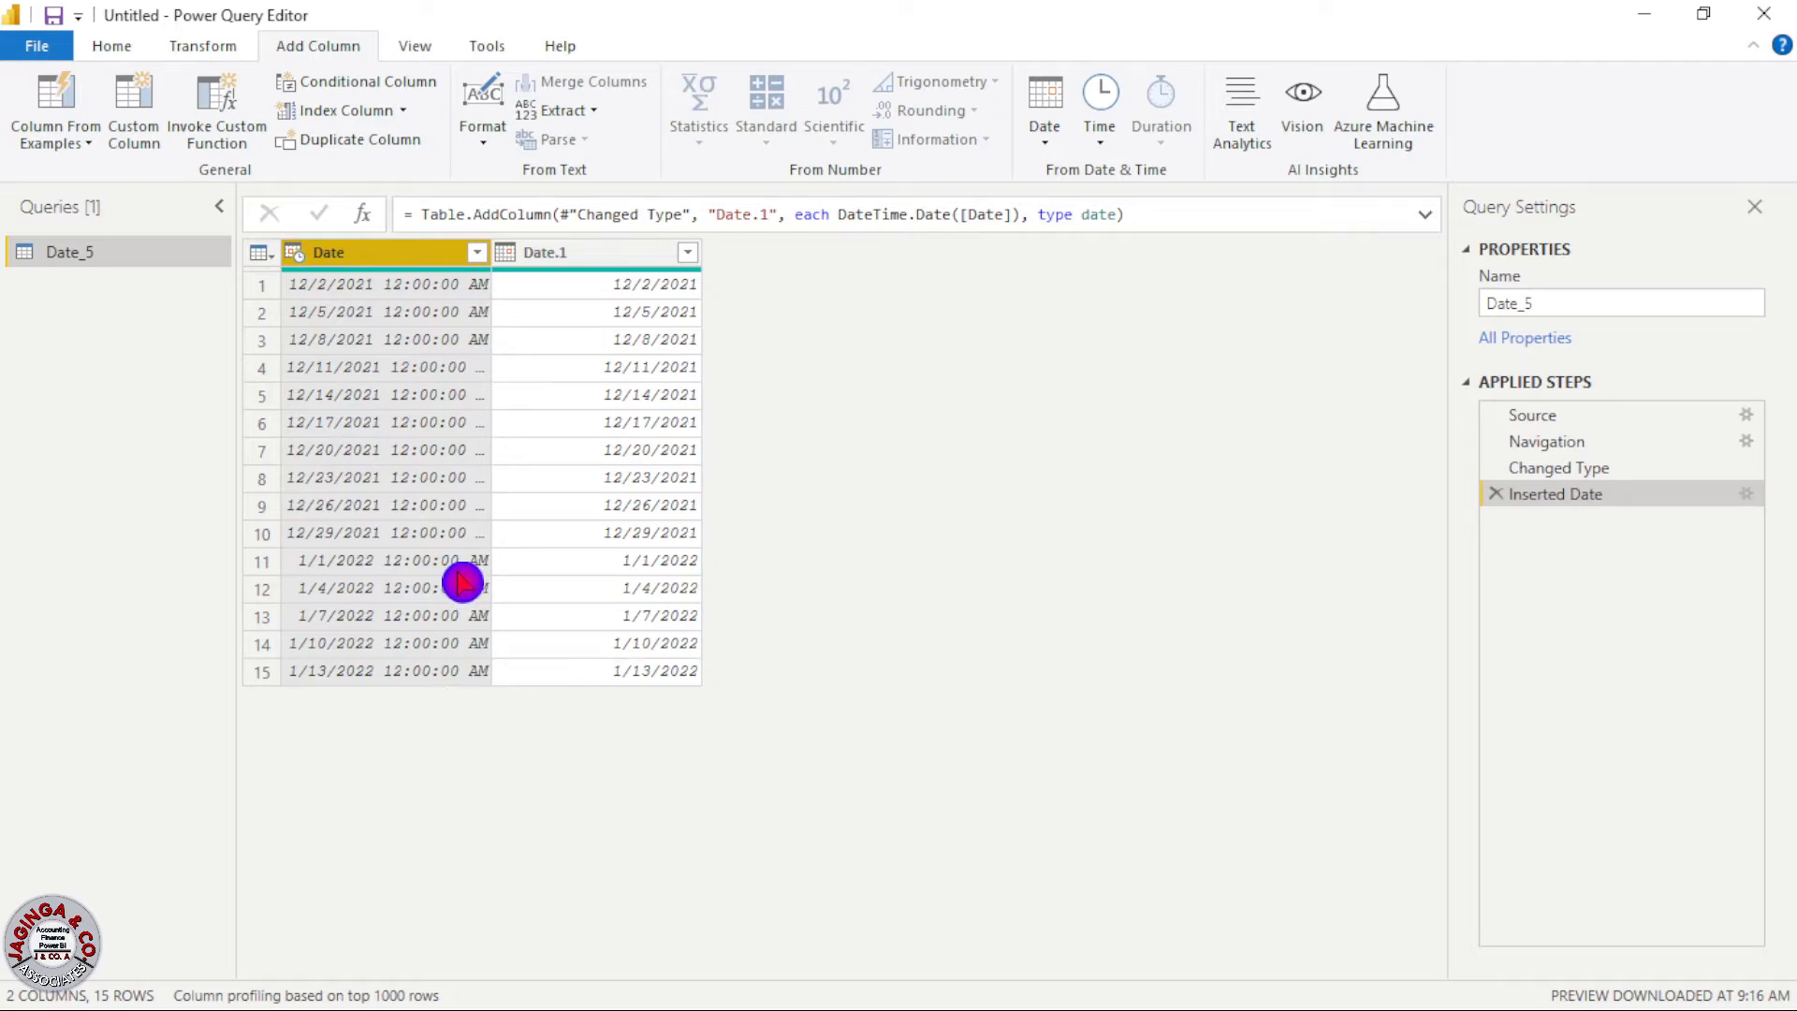
pyautogui.moveTo(1098, 97)
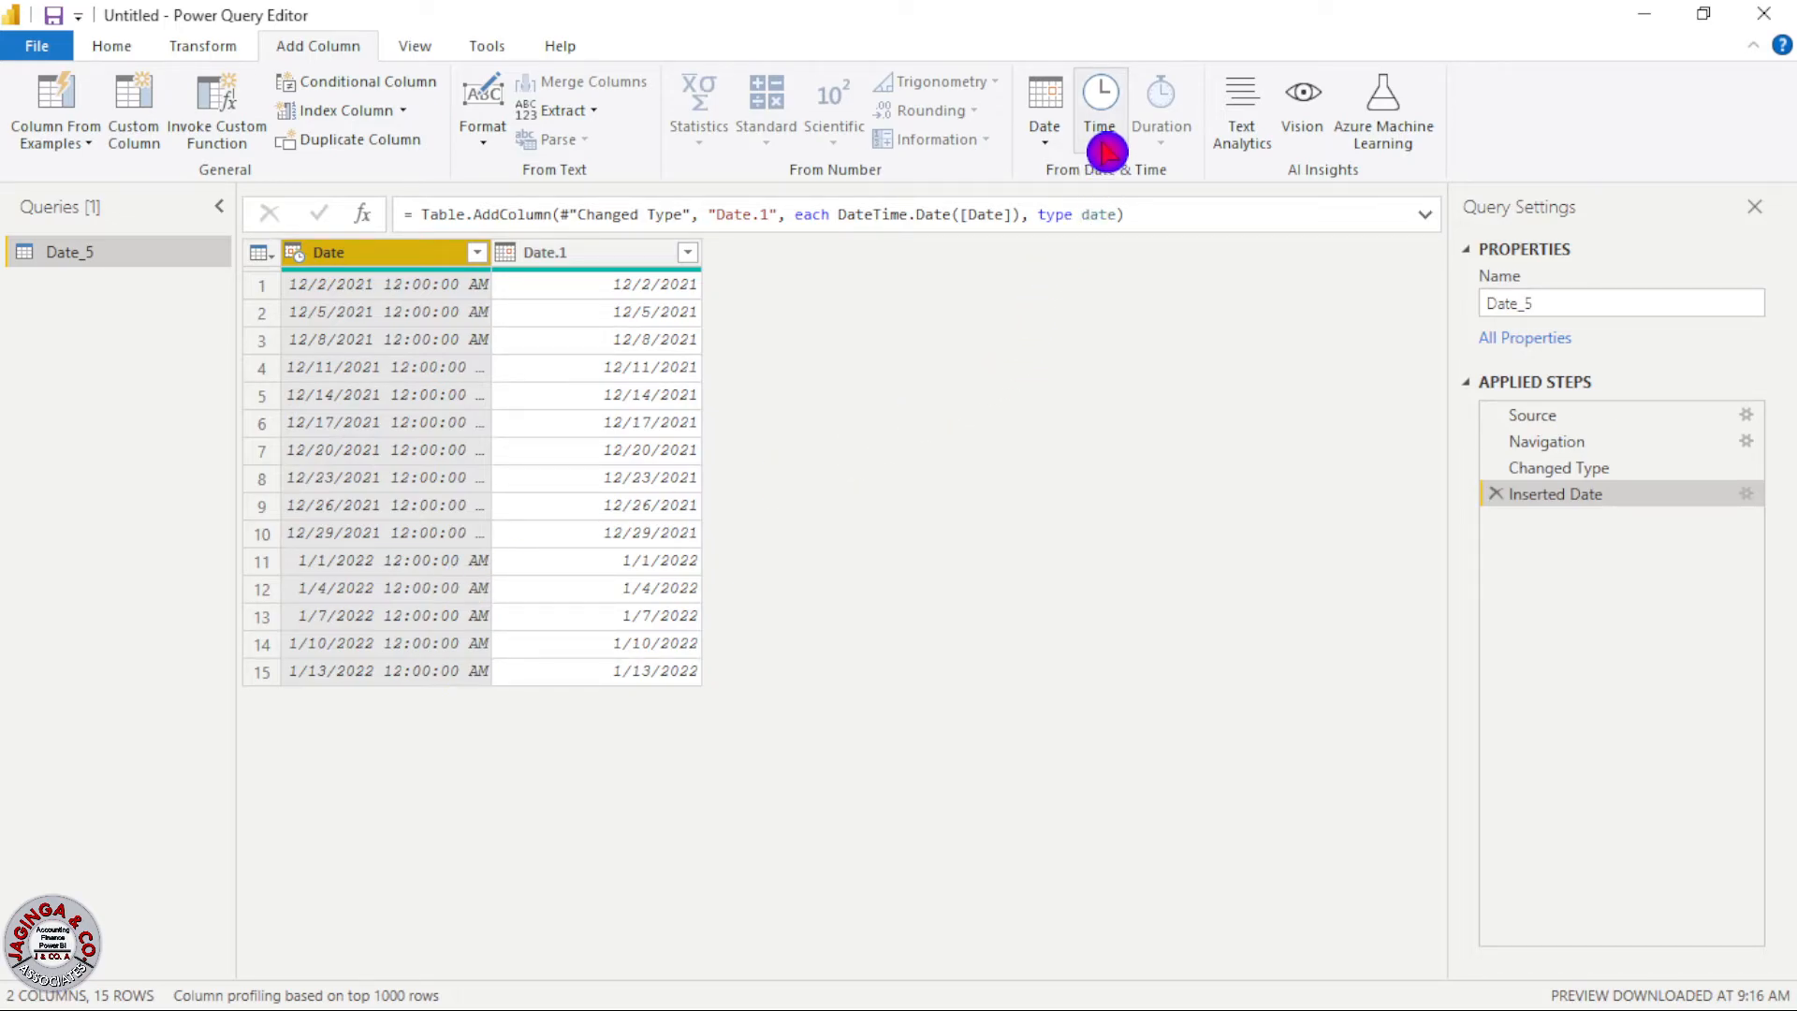
# Open the Time dropdown in the From Date & Time group.
pyautogui.click(1098, 97)
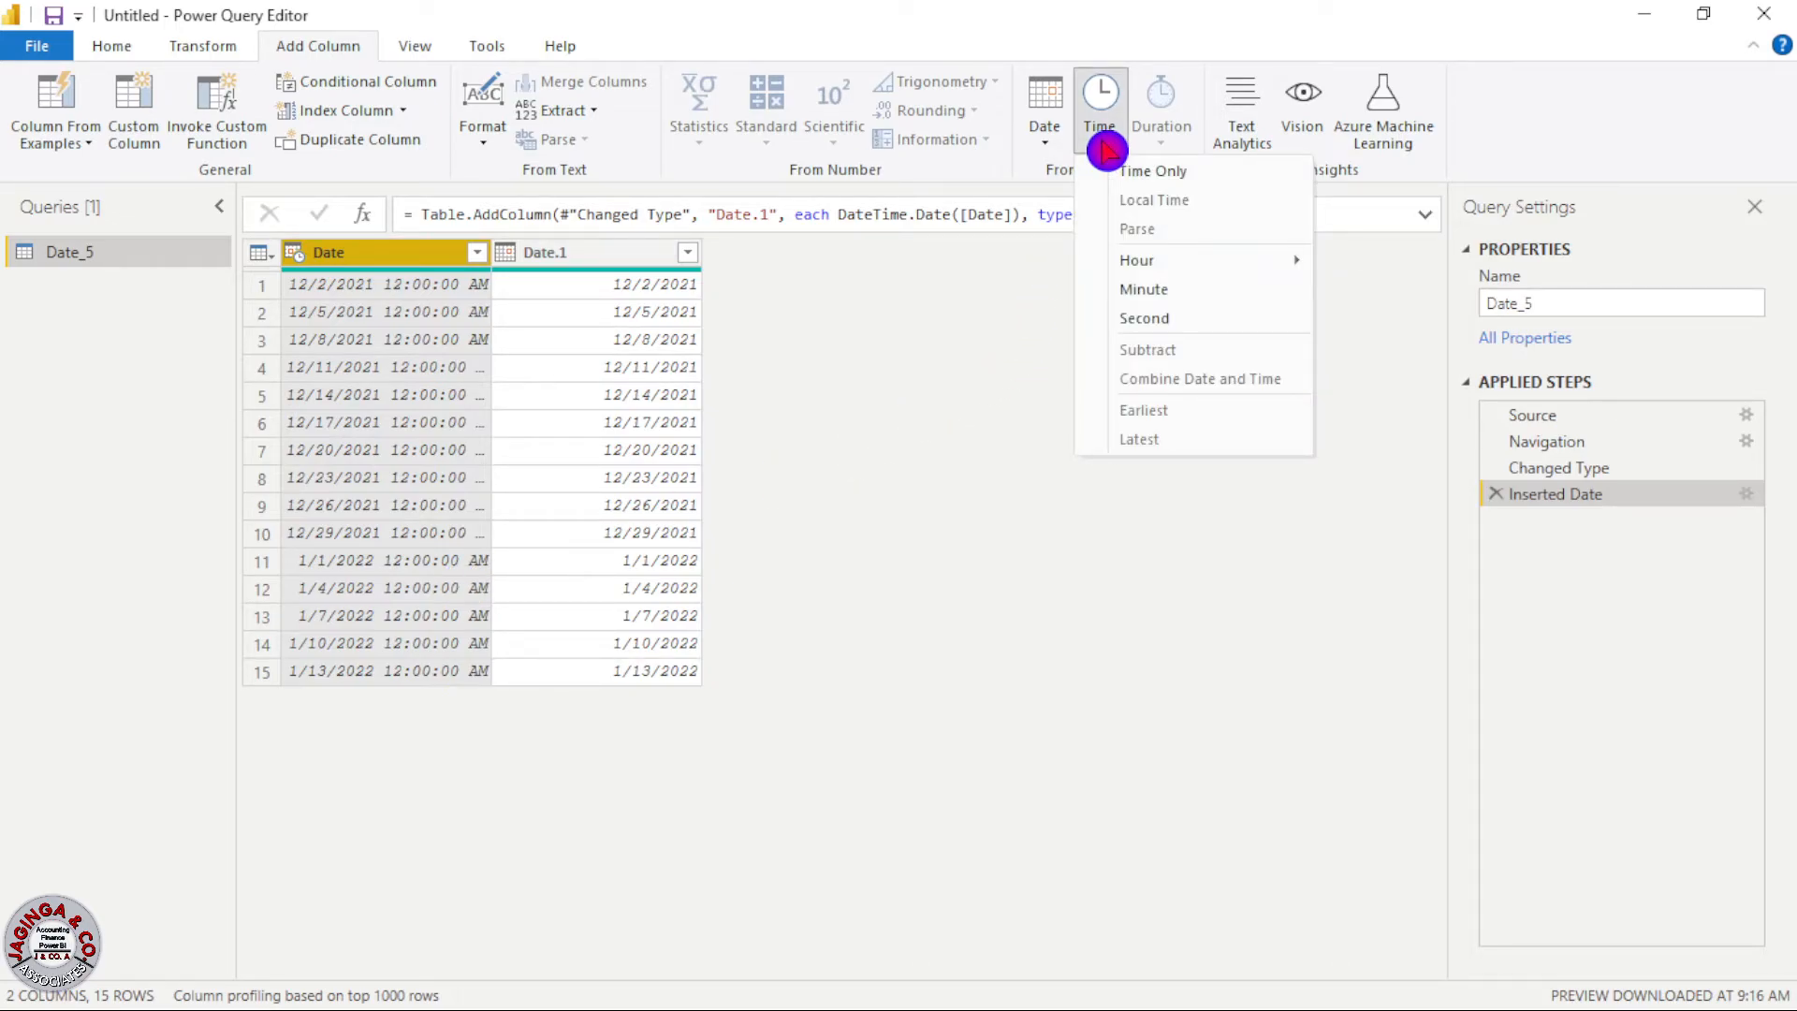
pyautogui.moveTo(1200, 199)
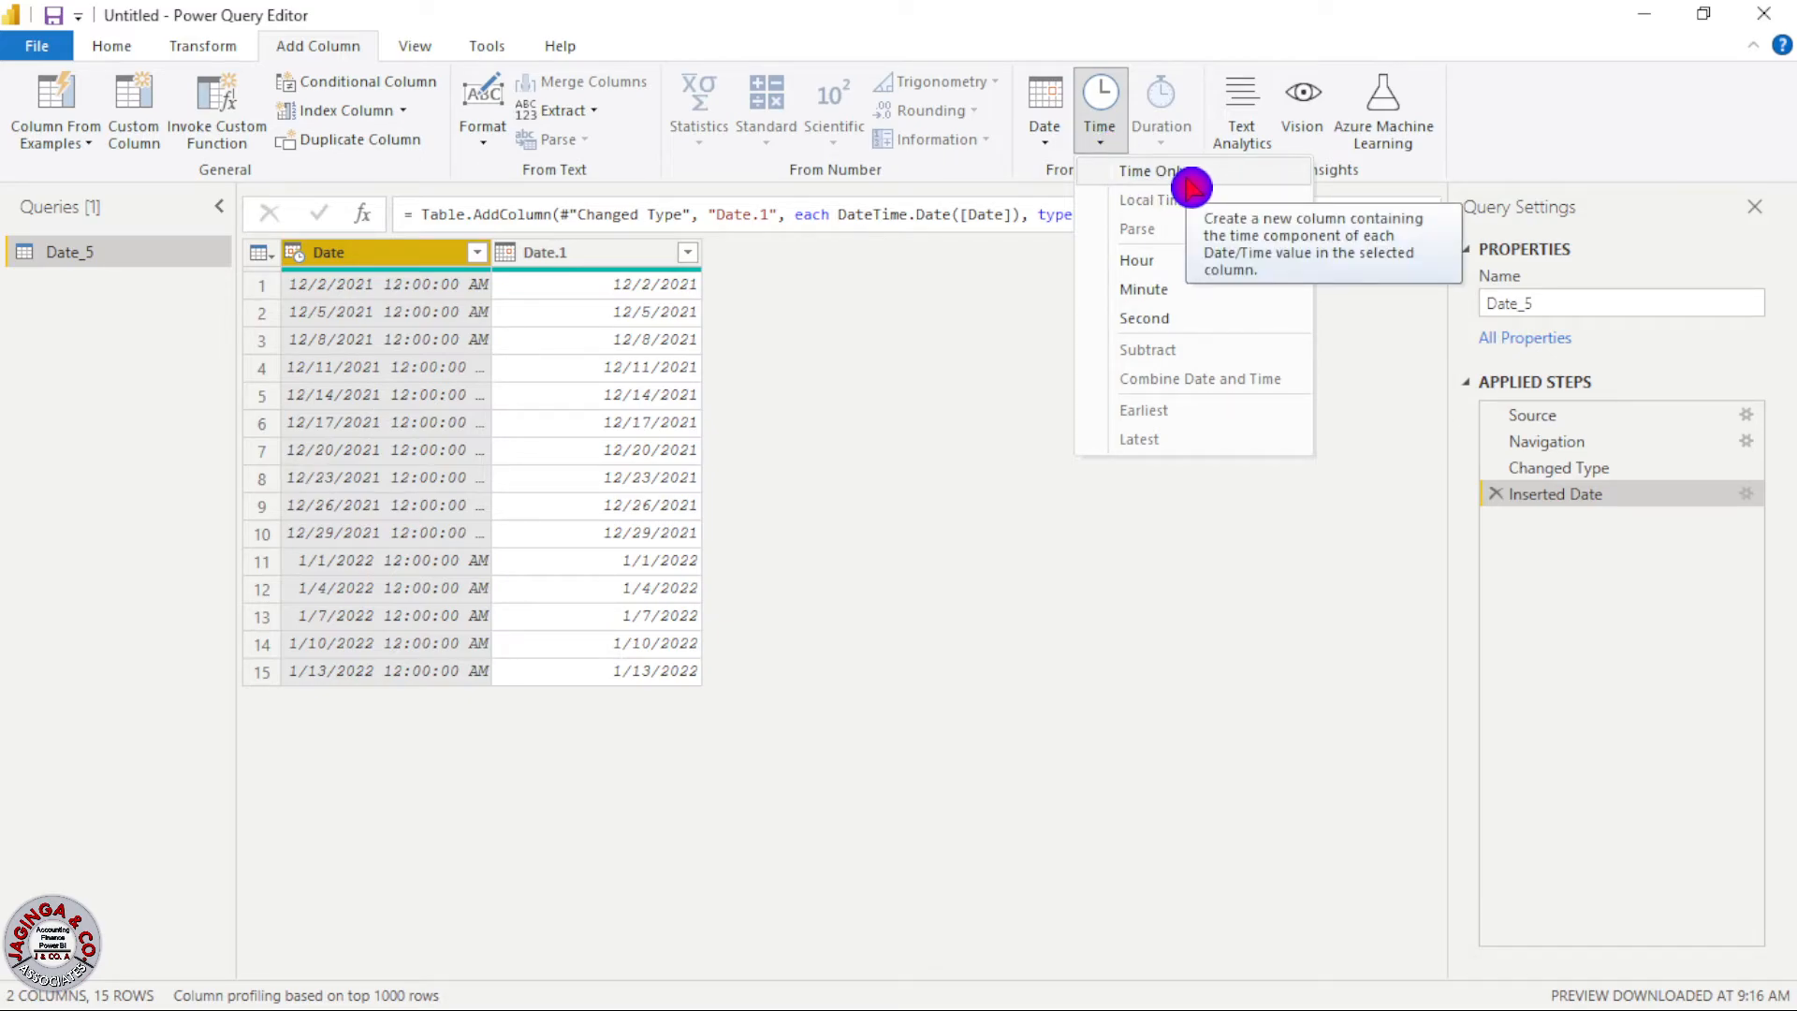
pyautogui.moveTo(1146, 318)
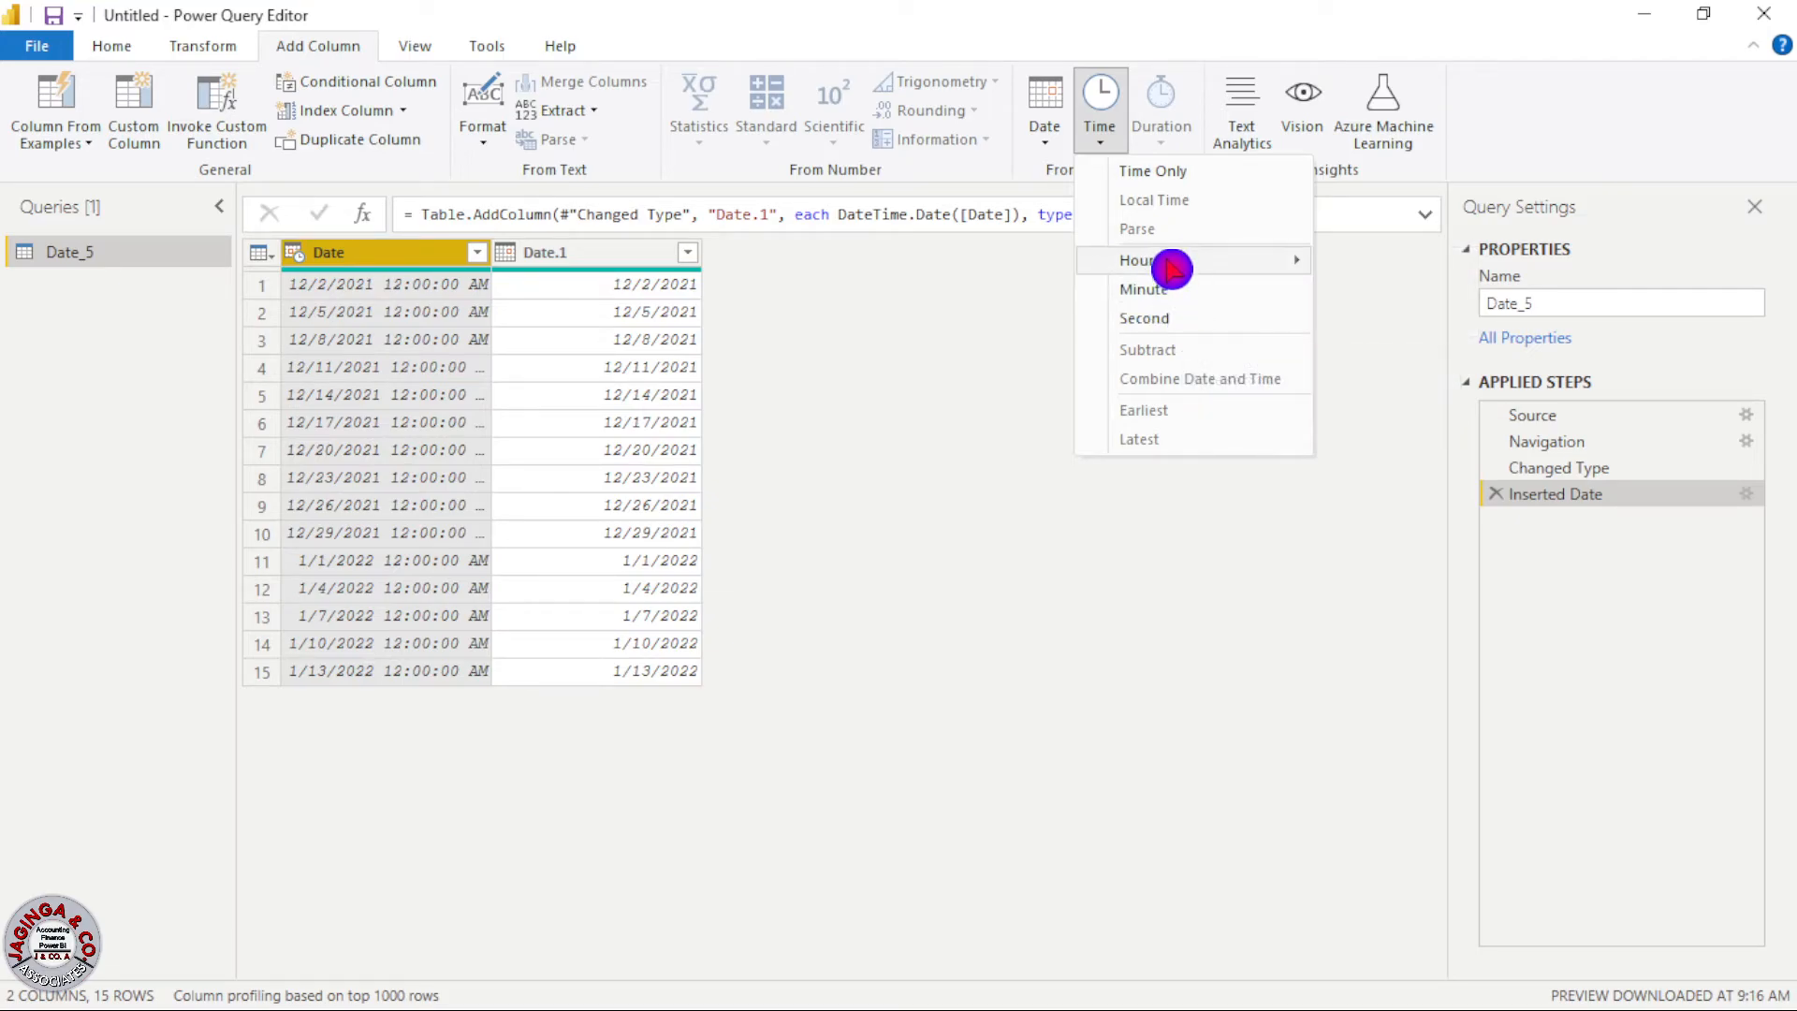
pyautogui.moveTo(1138, 260)
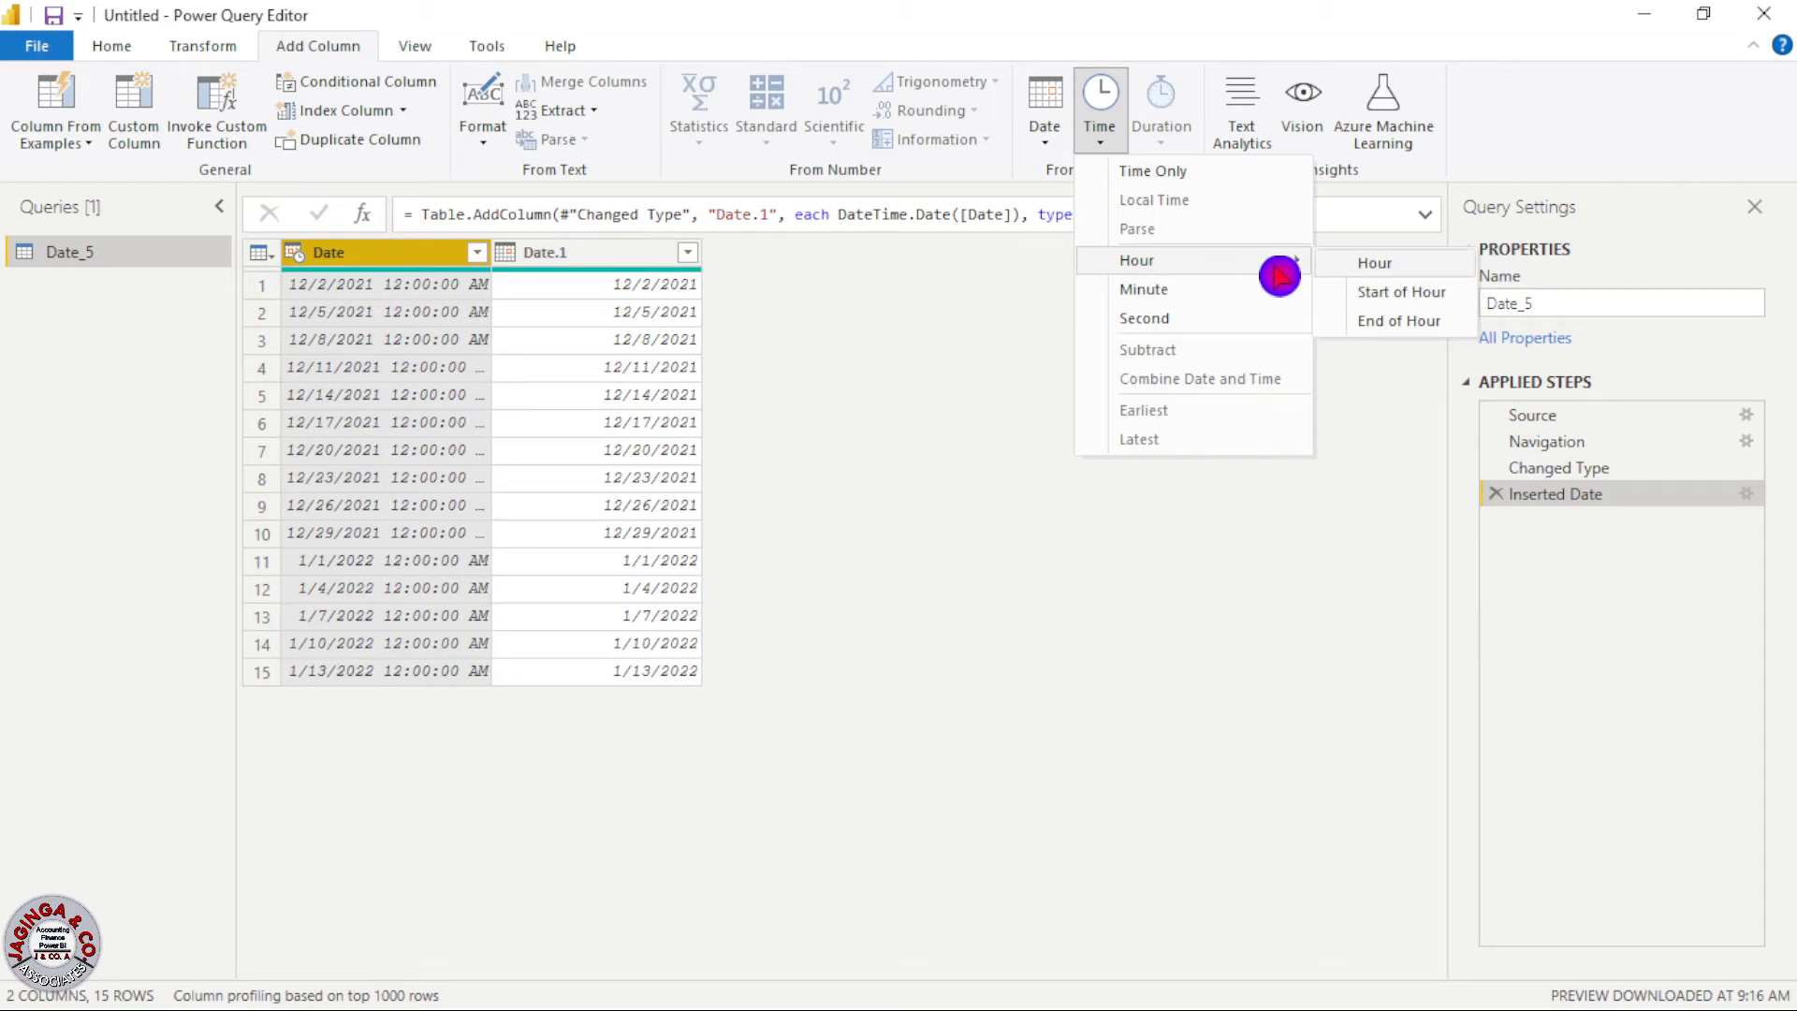
pyautogui.moveTo(1374, 262)
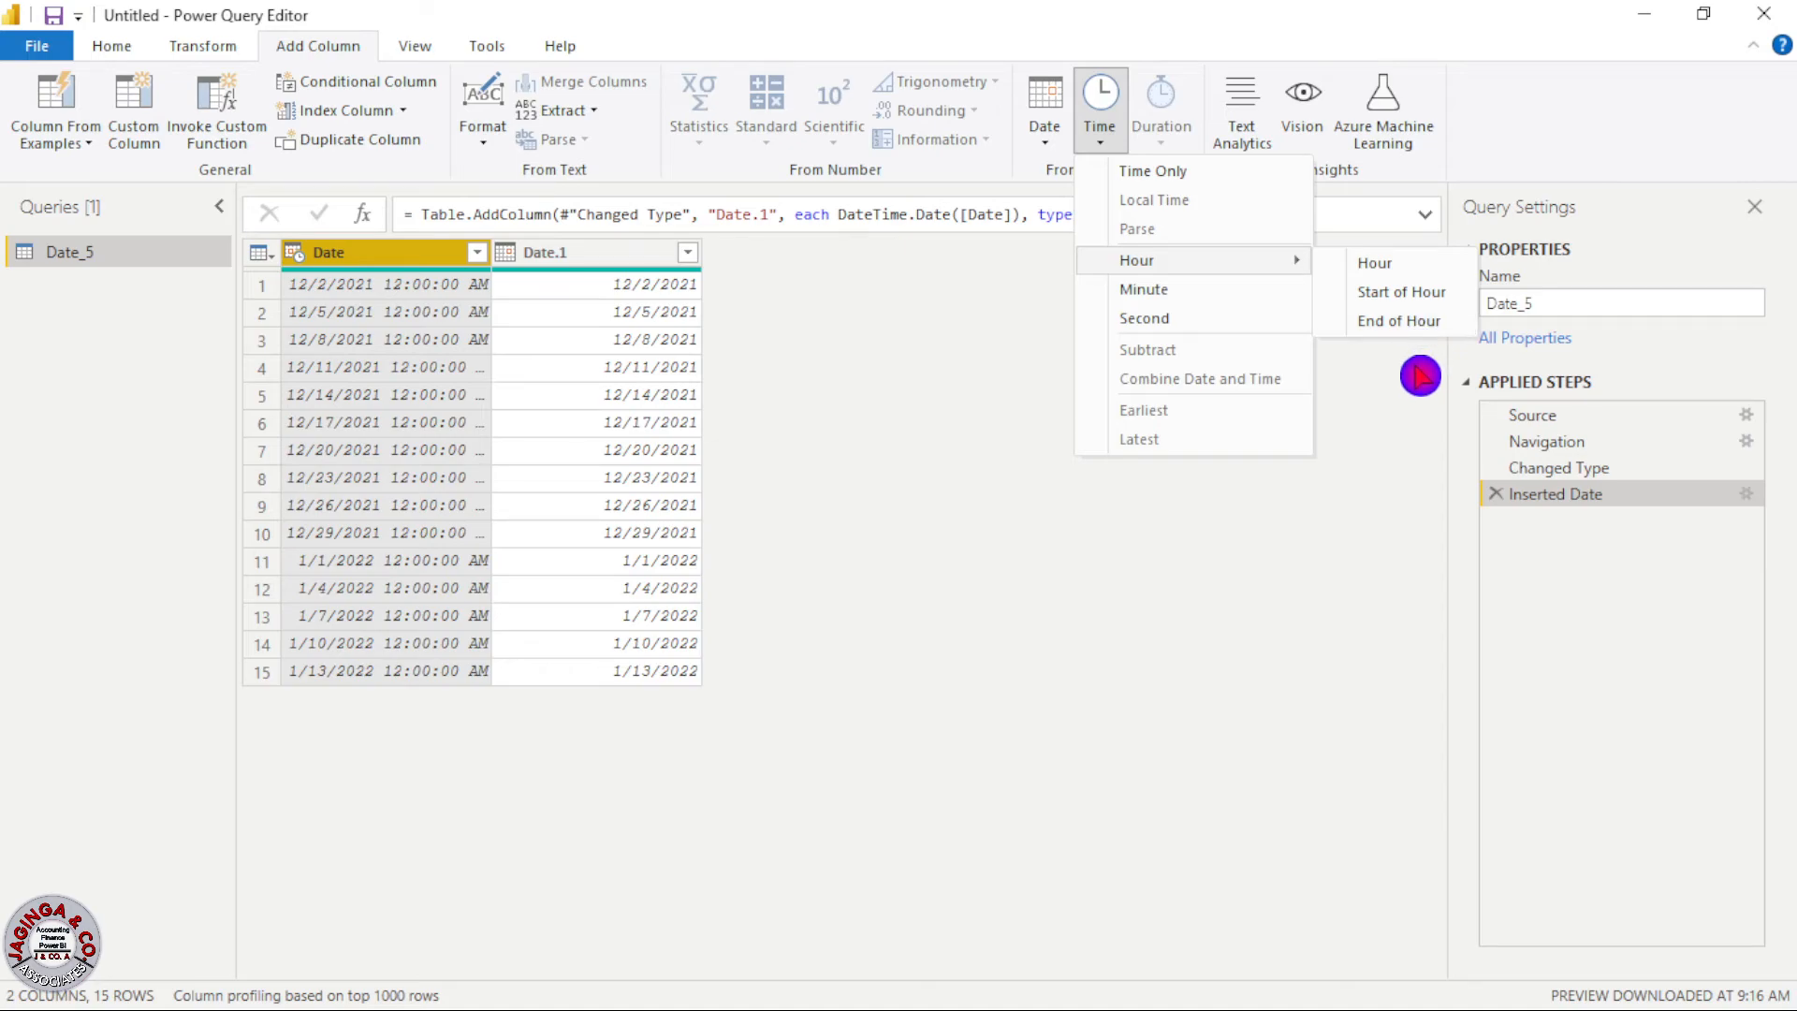
pyautogui.moveTo(1404, 321)
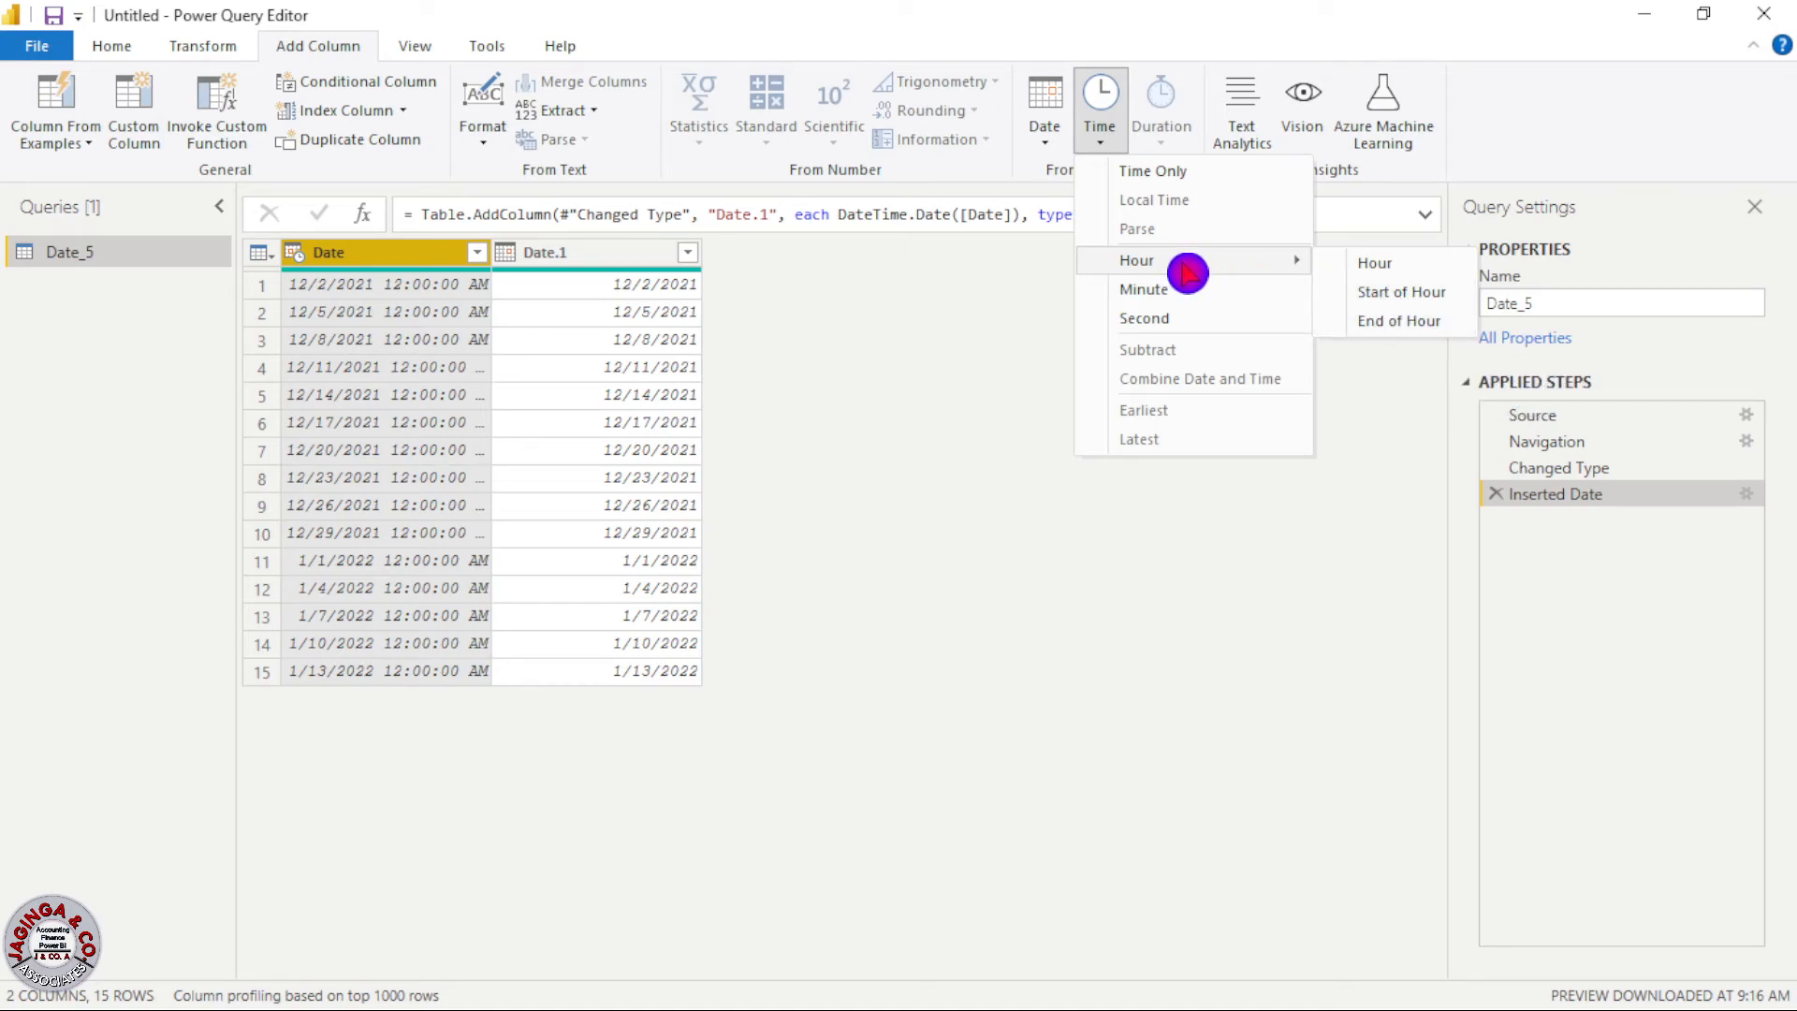
pyautogui.moveTo(1196, 200)
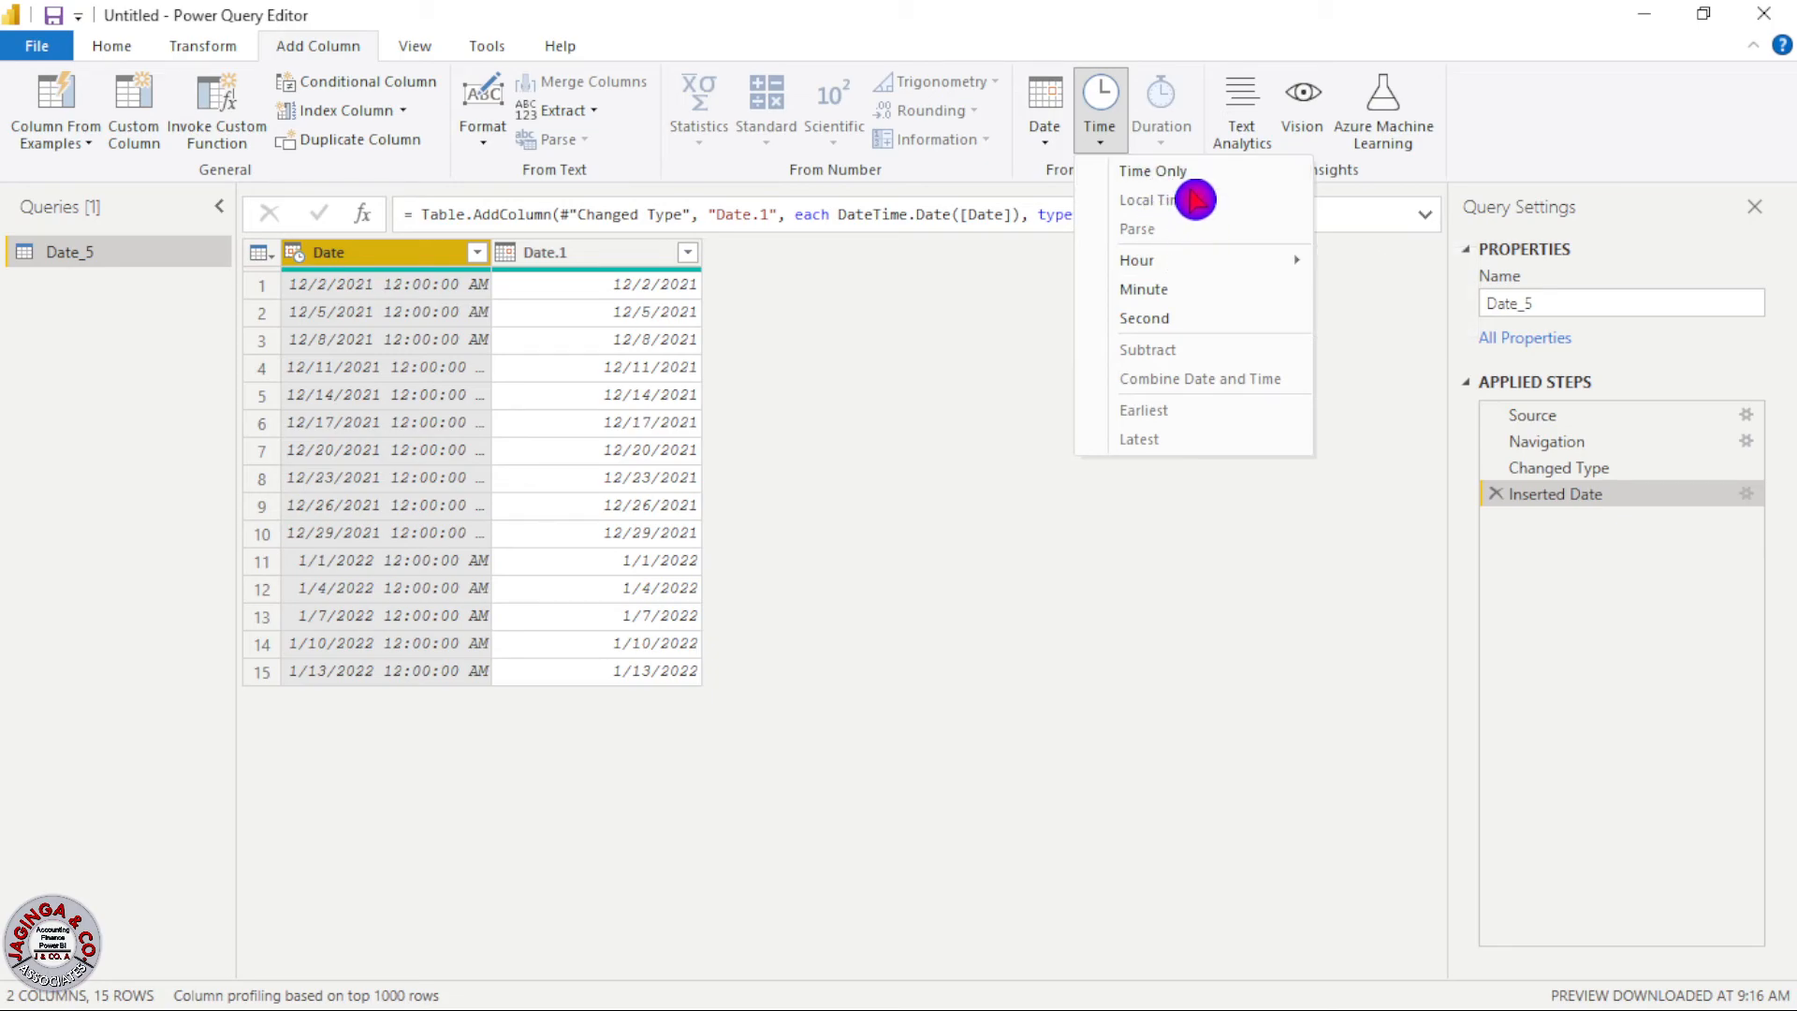
pyautogui.moveTo(1175, 178)
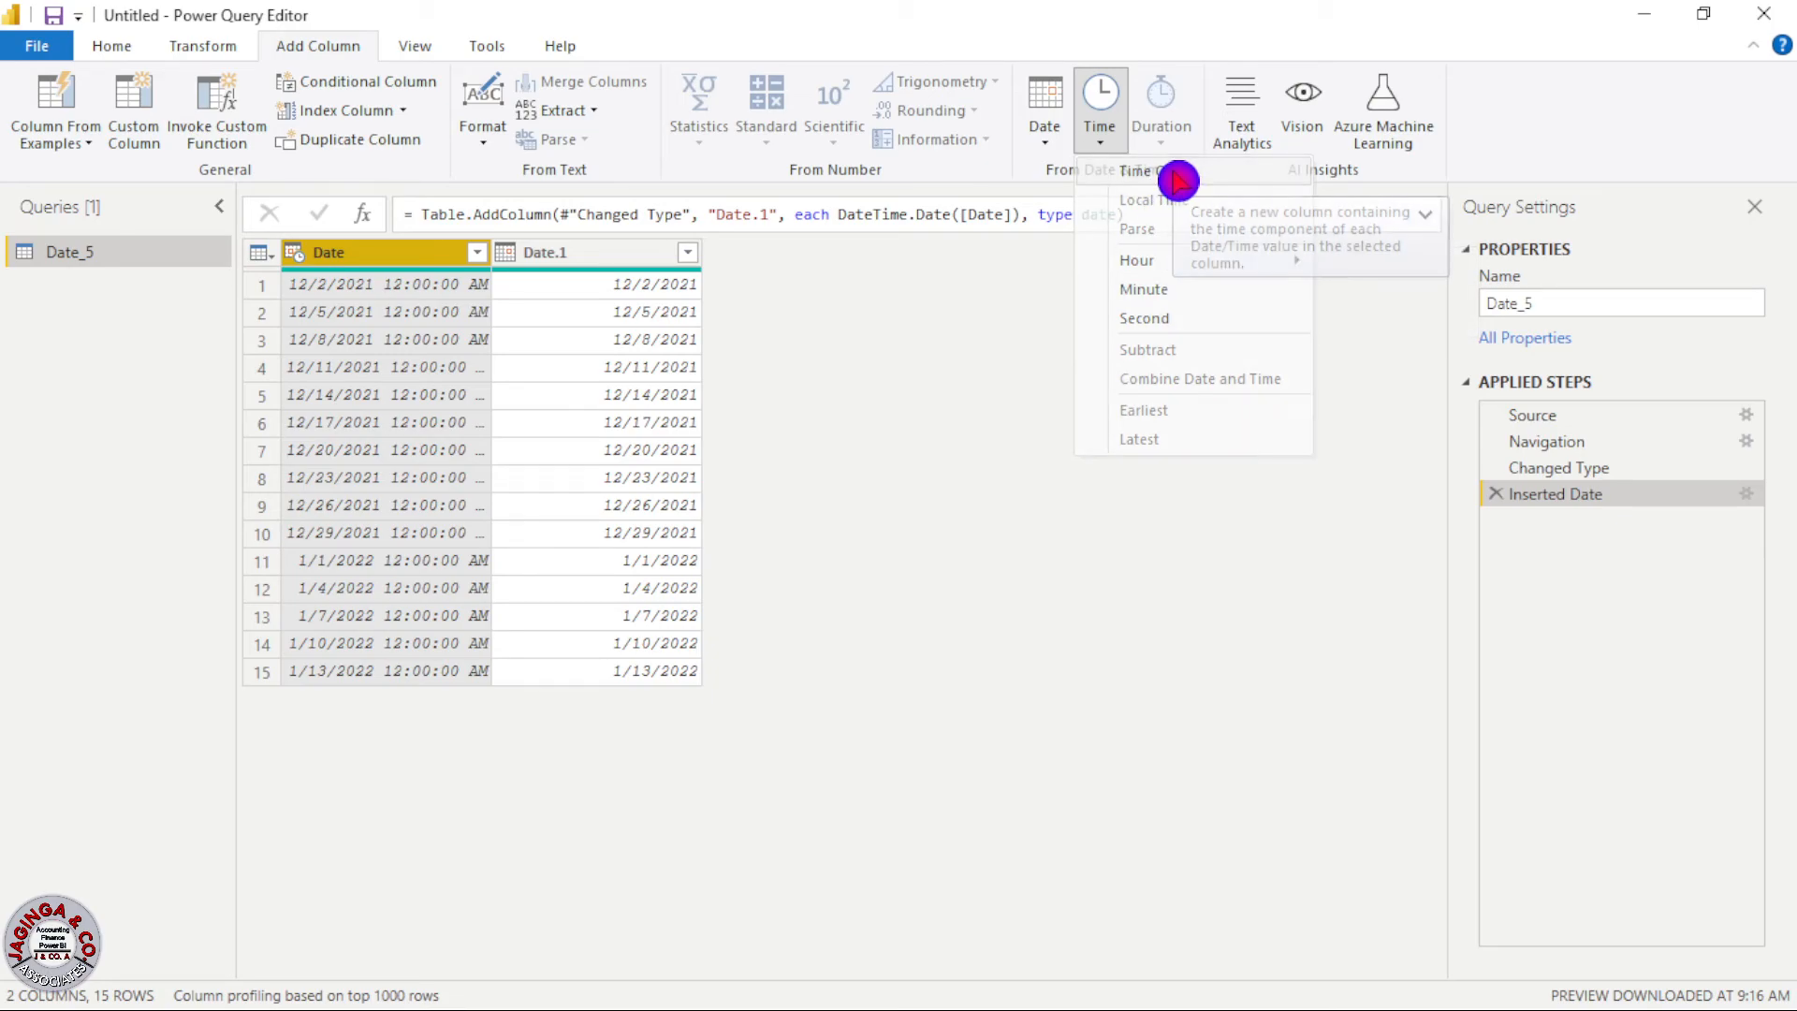
# Choose Time Only to insert a Time column after Date.1.
pyautogui.click(1137, 199)
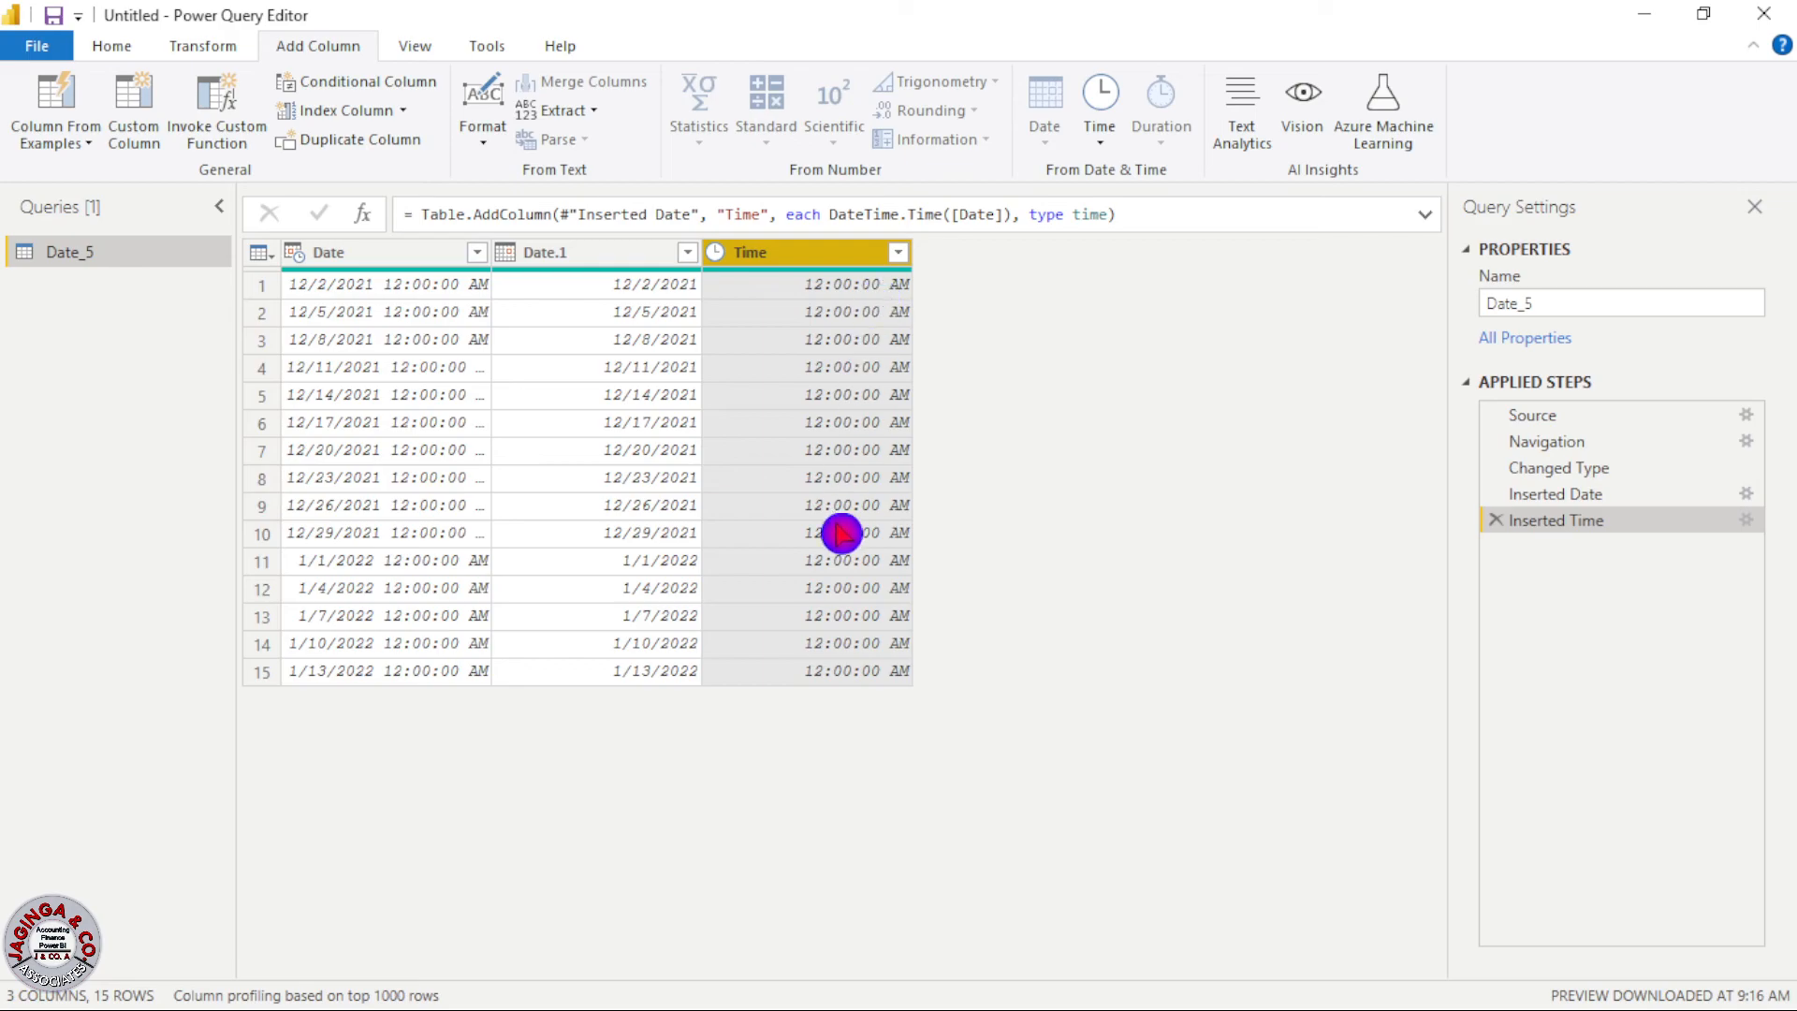
pyautogui.moveTo(973, 693)
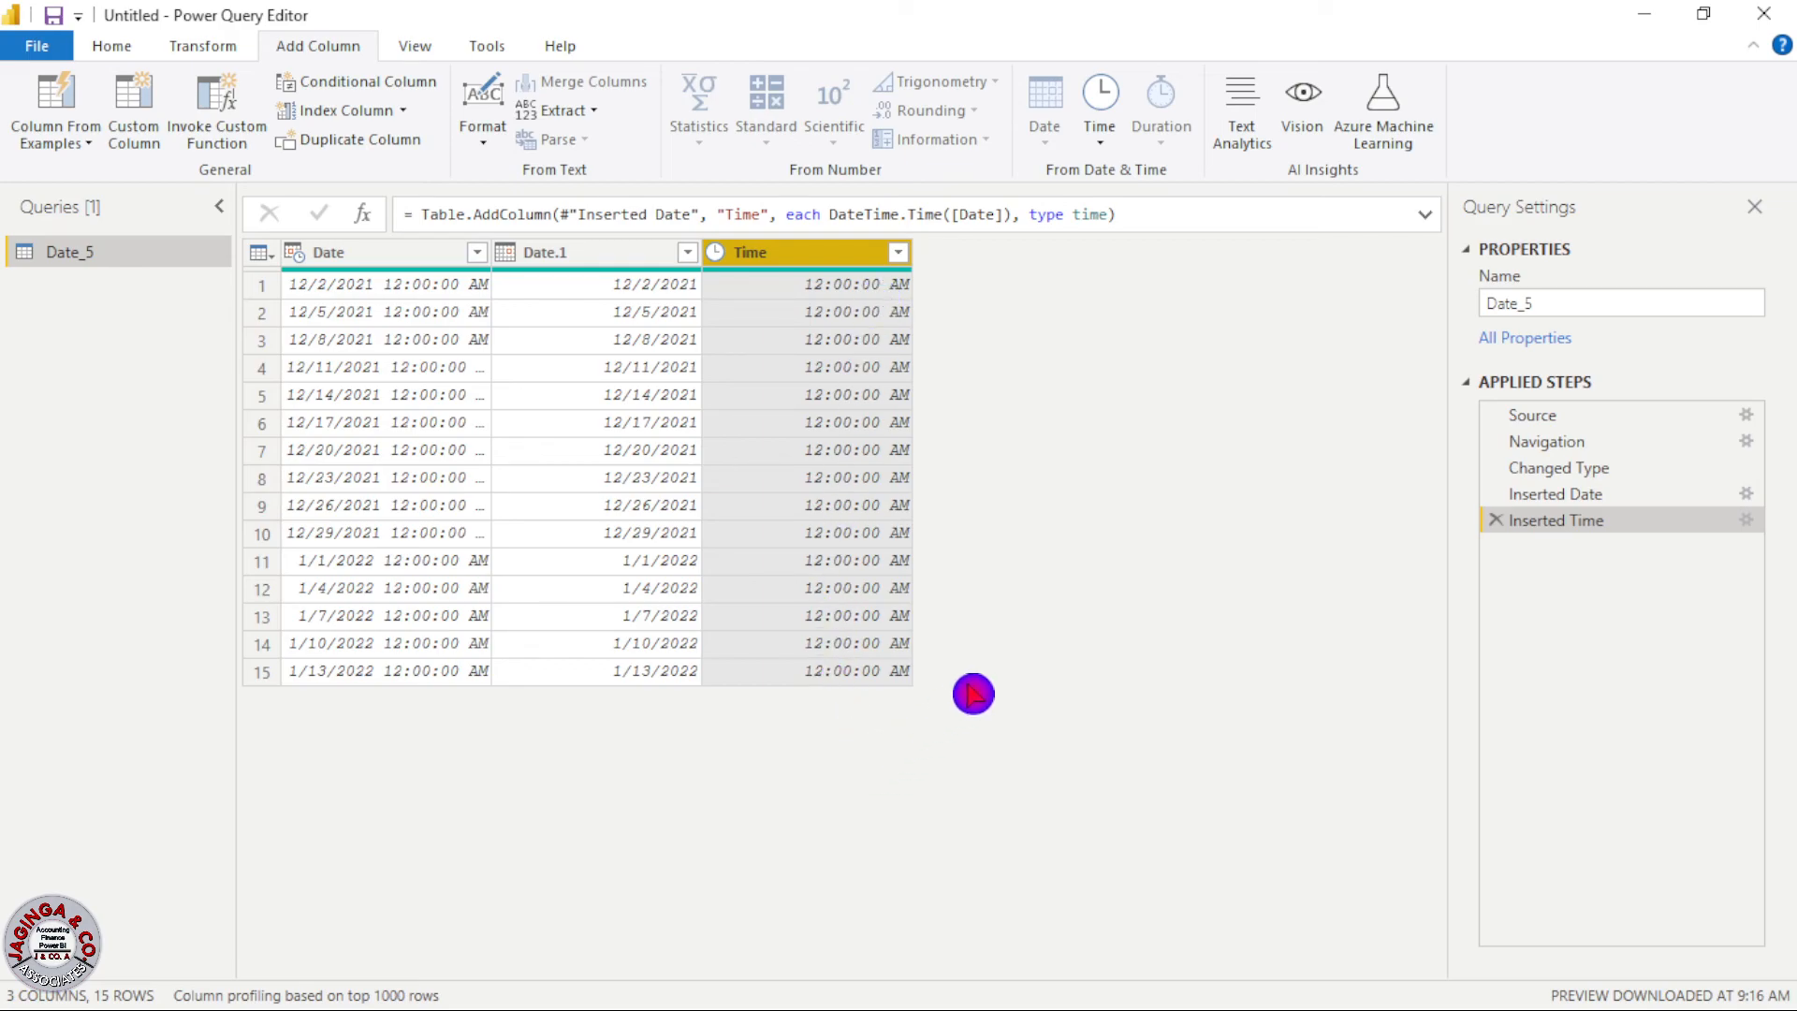
pyautogui.moveTo(1194, 632)
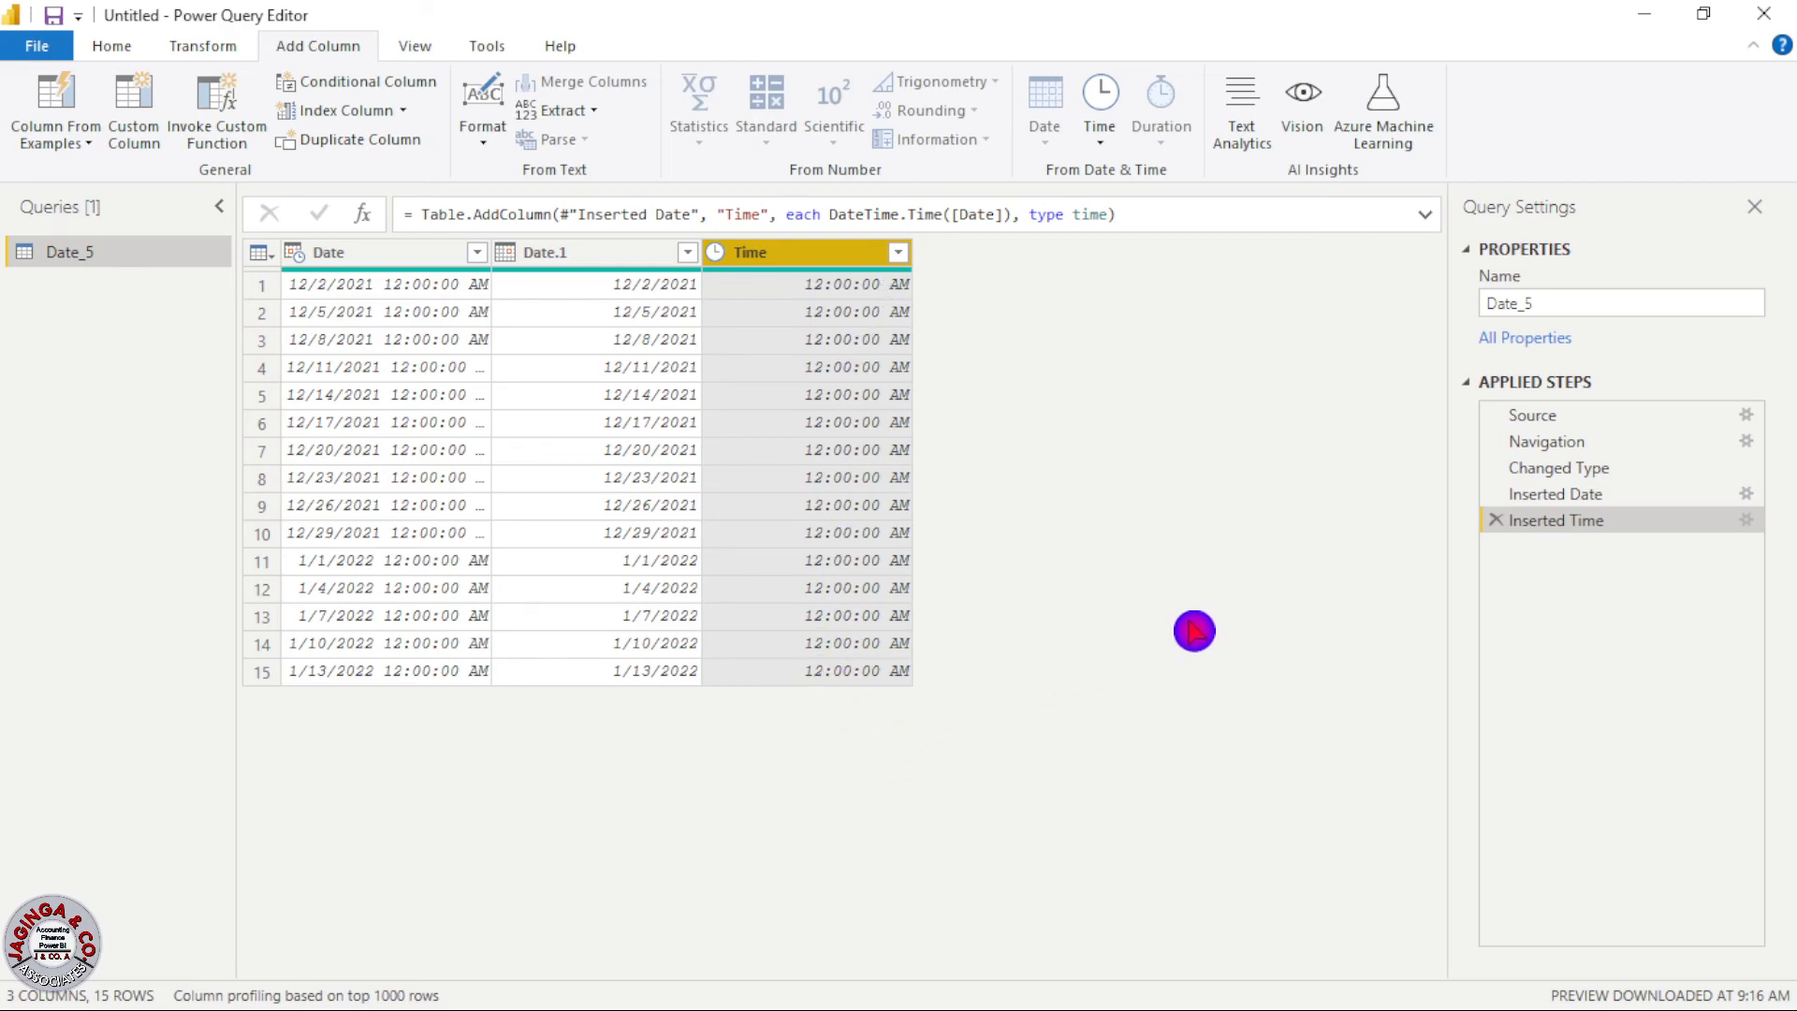
pyautogui.moveTo(861, 833)
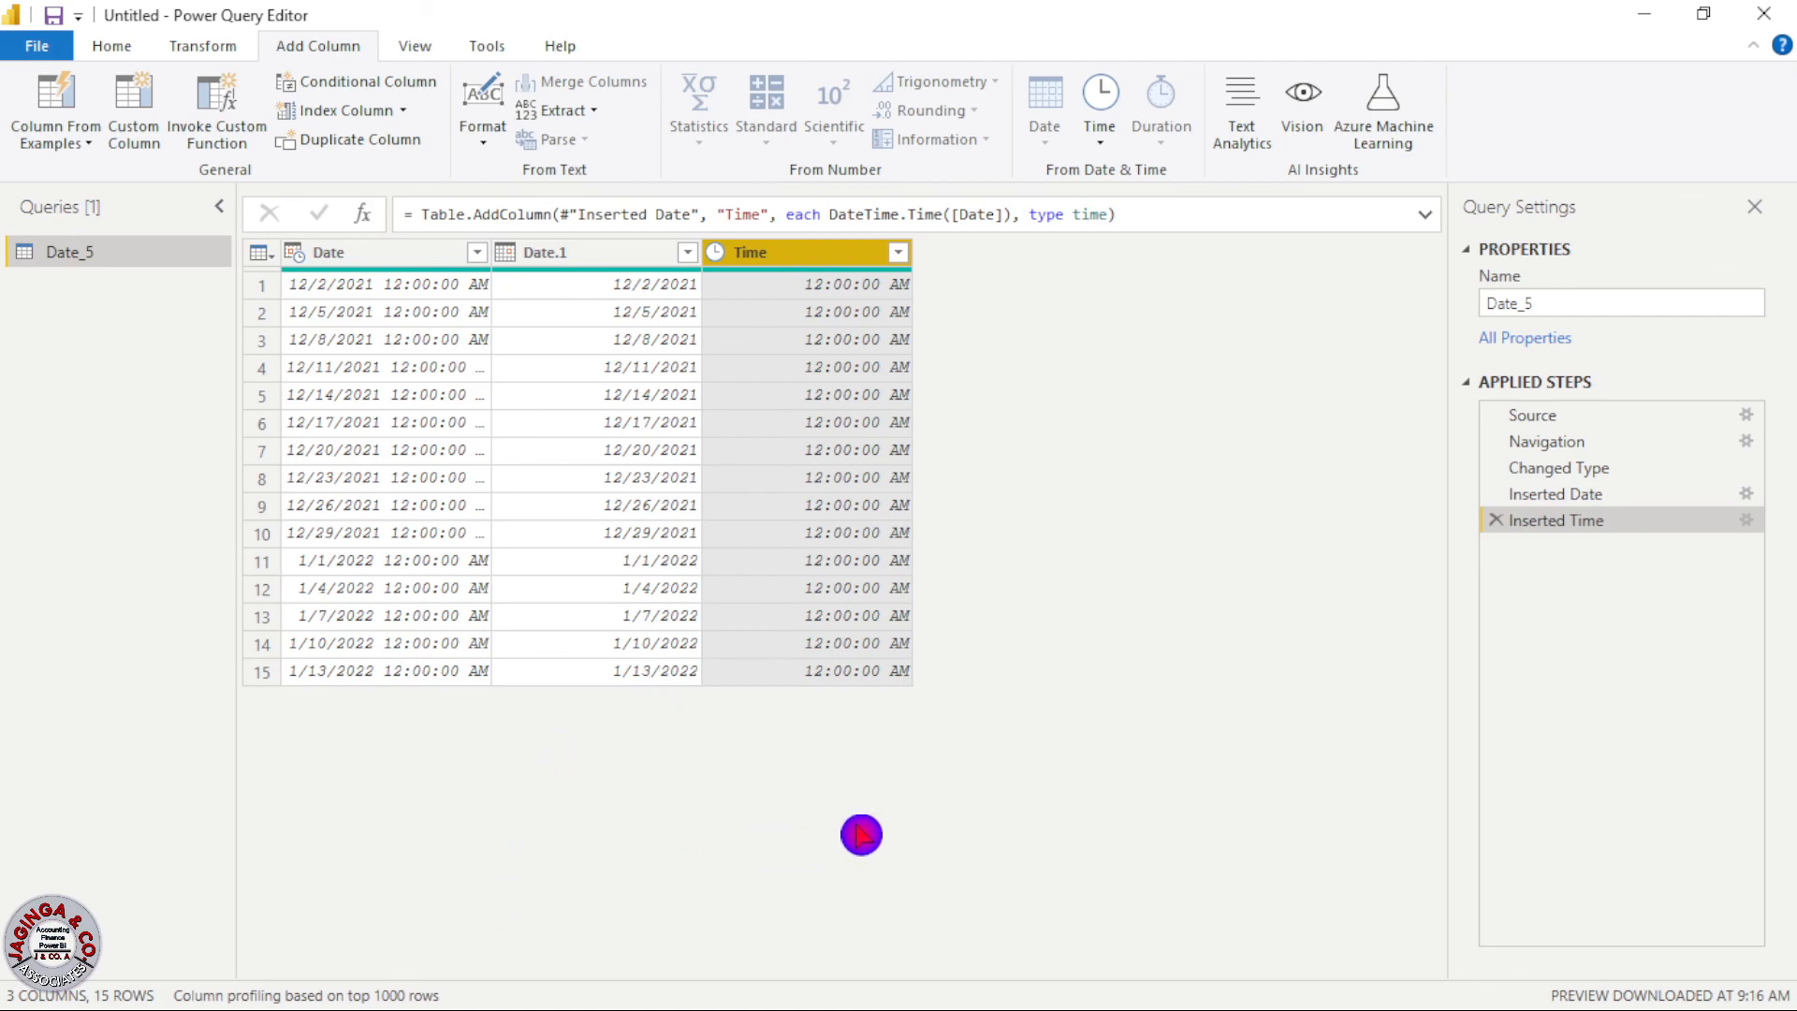
pyautogui.moveTo(736, 817)
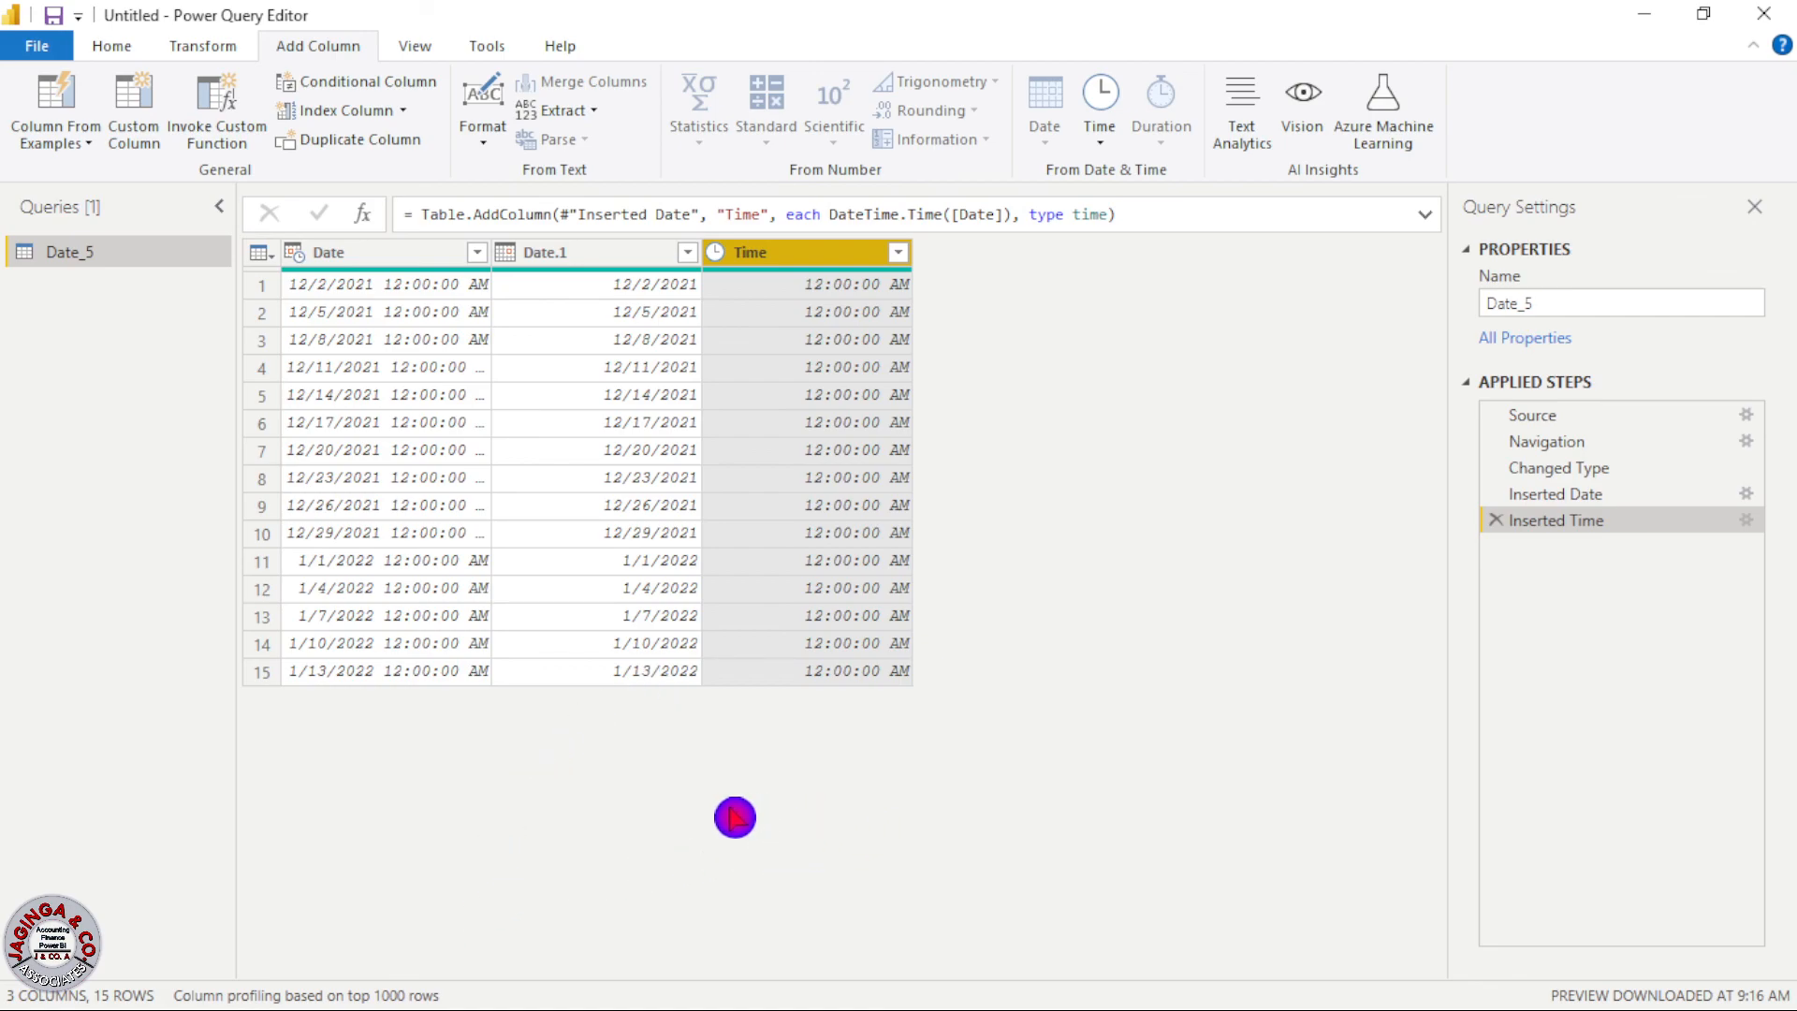